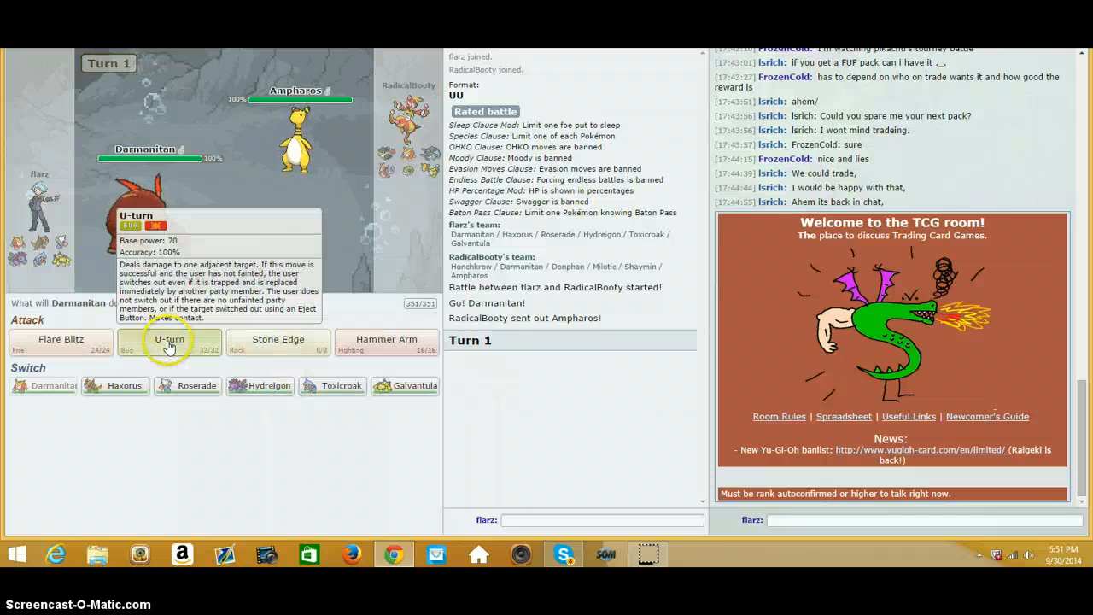
# Step: U-turn Darmanitan out to Haxorus, attack with Haxorus, then switch Darmanitan back in
pyautogui.click(169, 341)
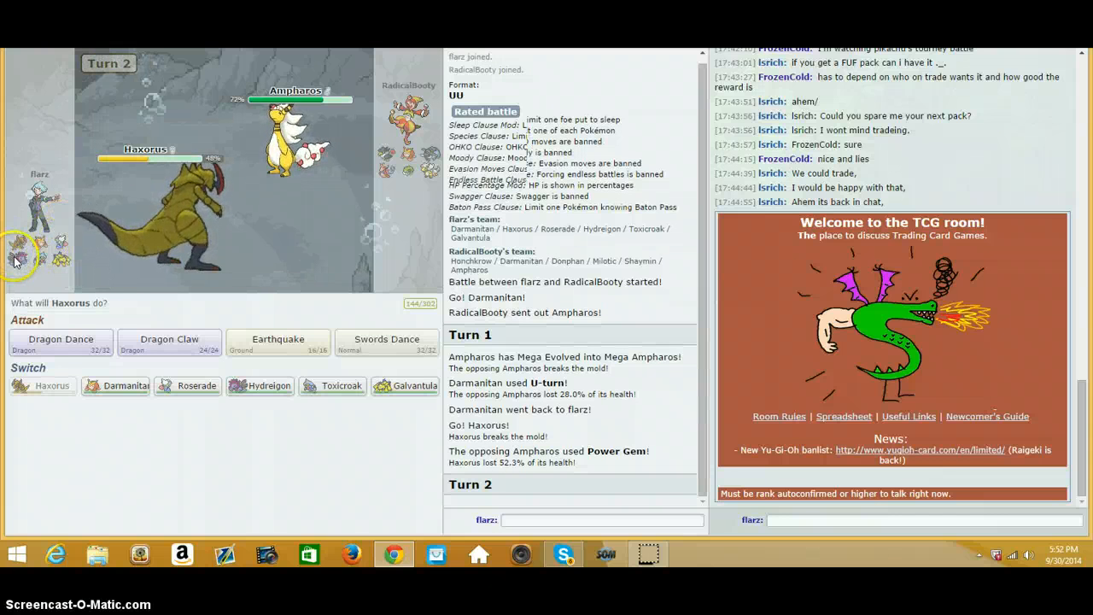
pyautogui.moveTo(276, 345)
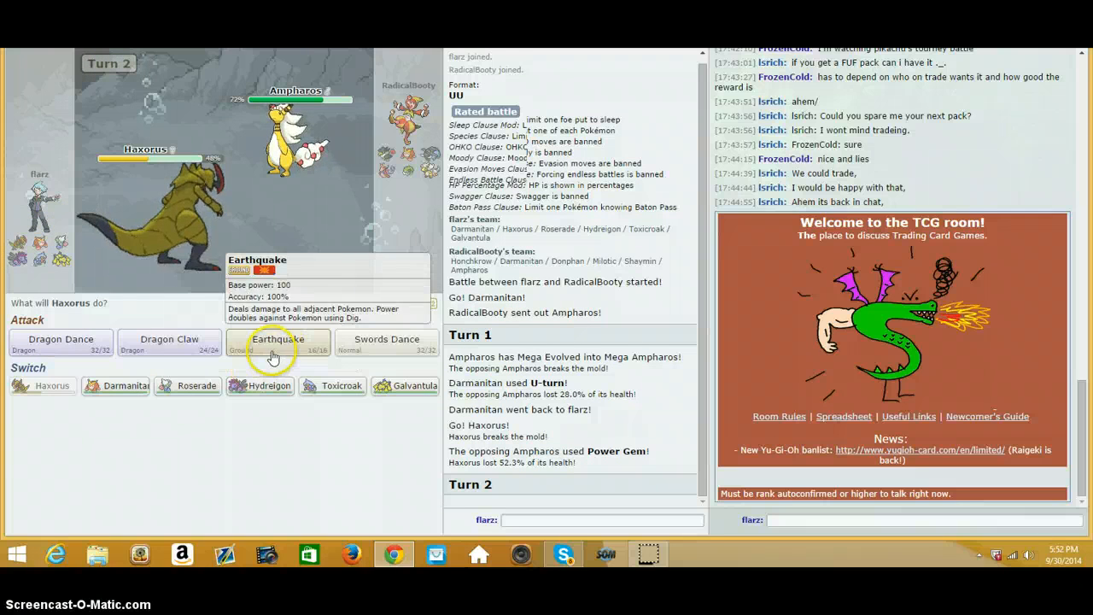
pyautogui.click(276, 343)
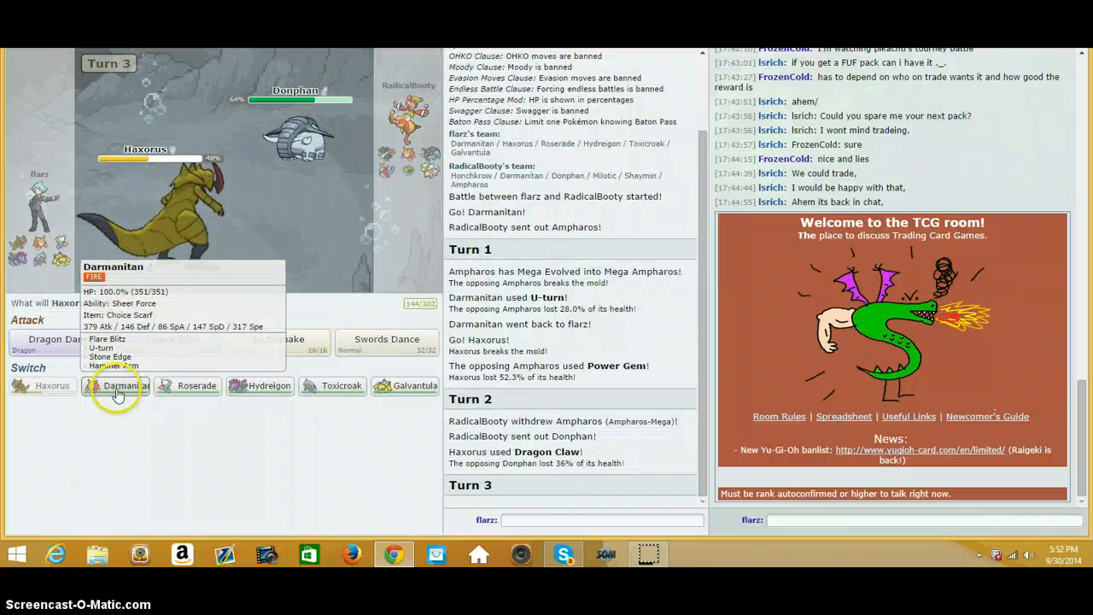
pyautogui.click(117, 386)
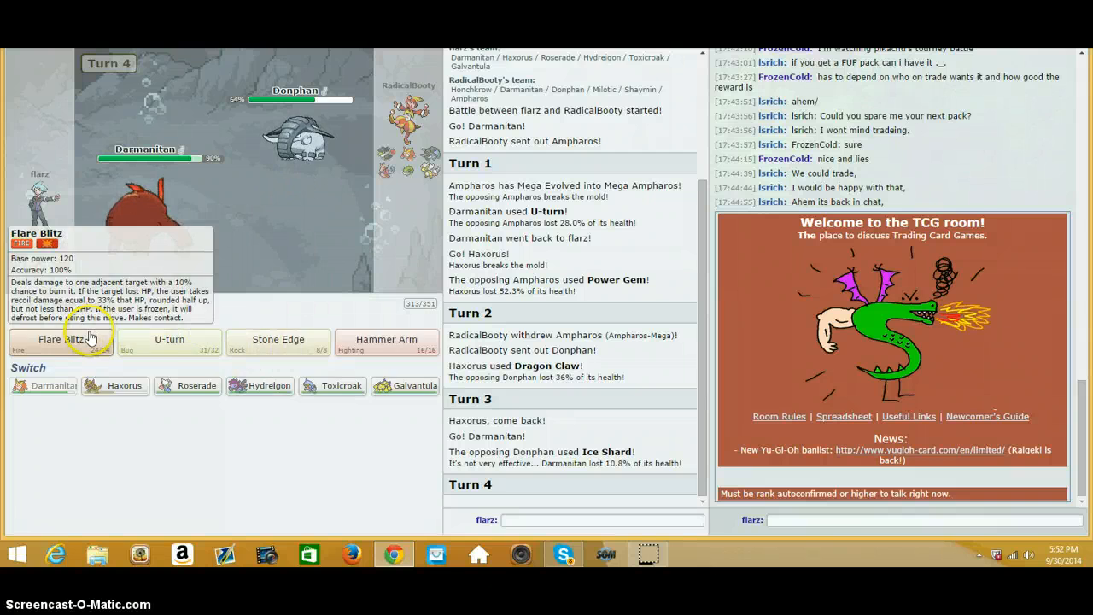
# Step: Flare Blitz Donphan, send in replacements, and hit Mega Ampharos with Sucker Punch then Drain Punch
pyautogui.click(59, 338)
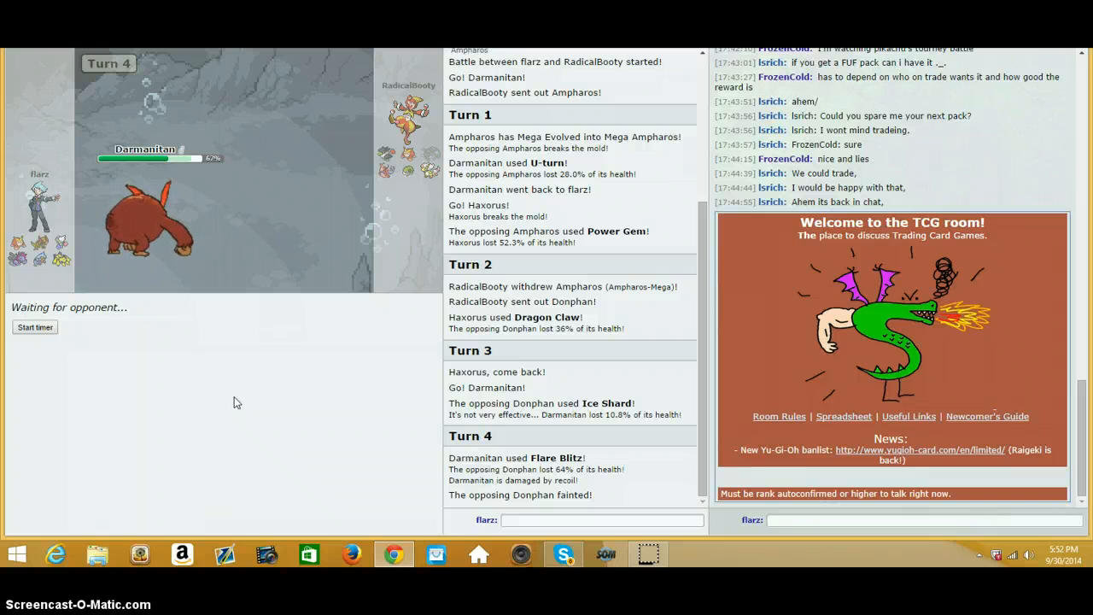
pyautogui.moveTo(143, 218)
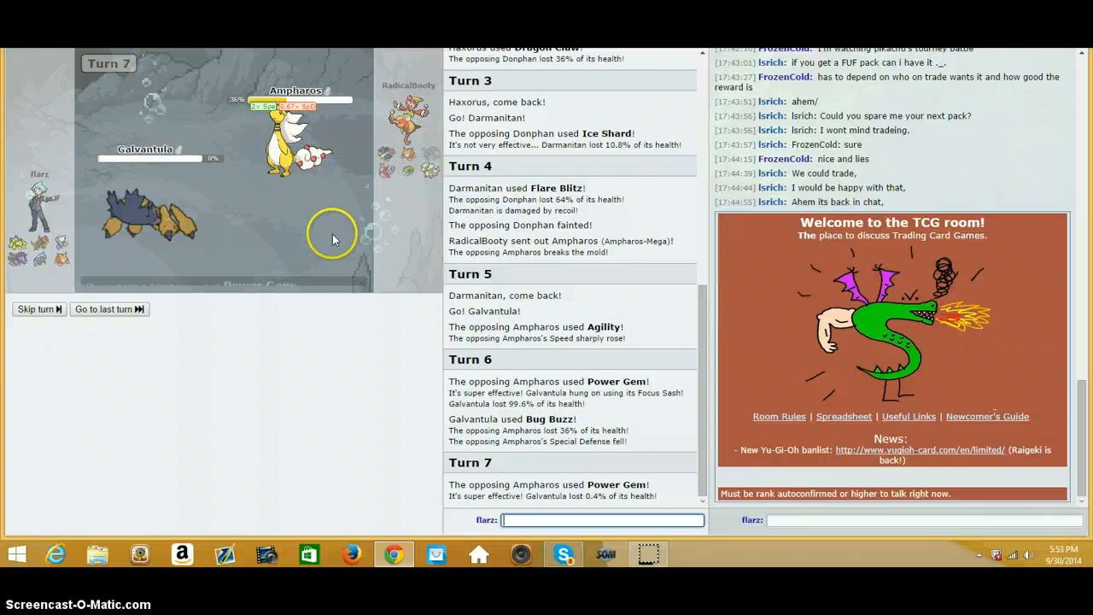
pyautogui.click(38, 308)
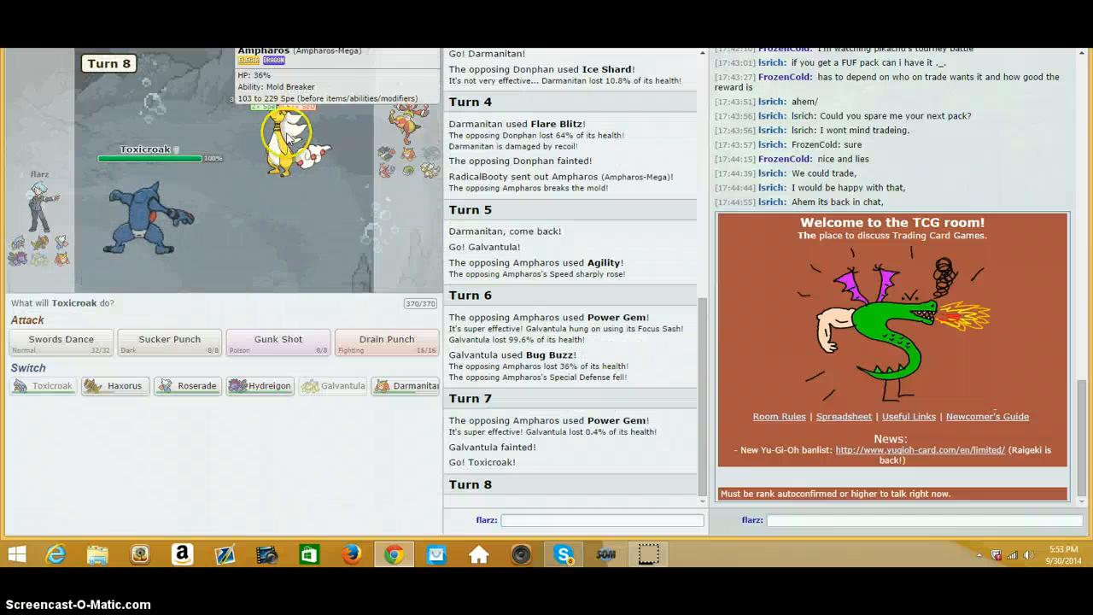
pyautogui.click(167, 341)
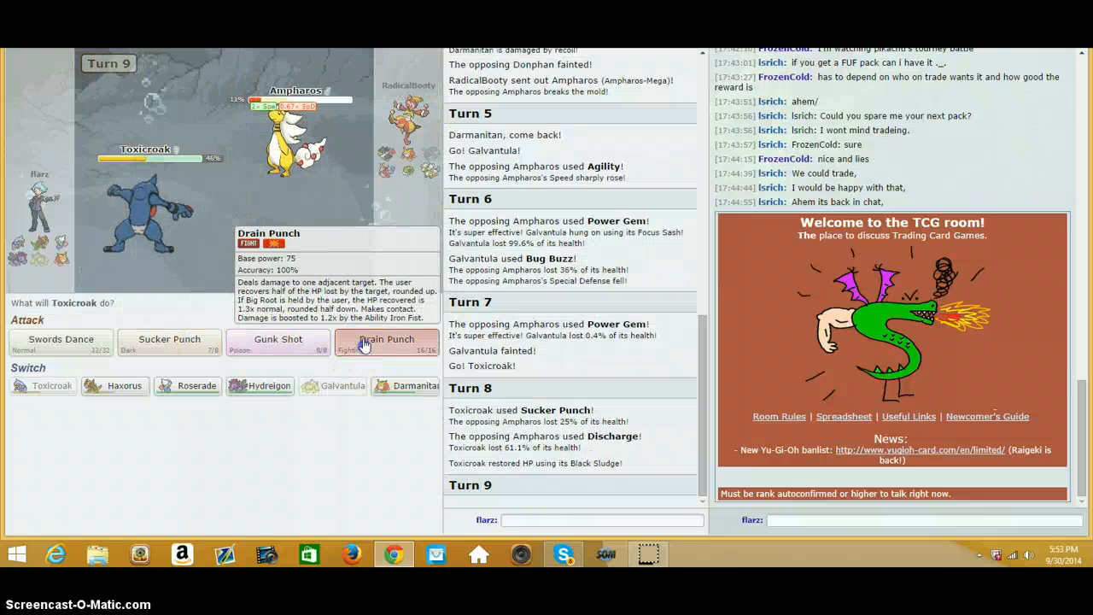
pyautogui.click(387, 341)
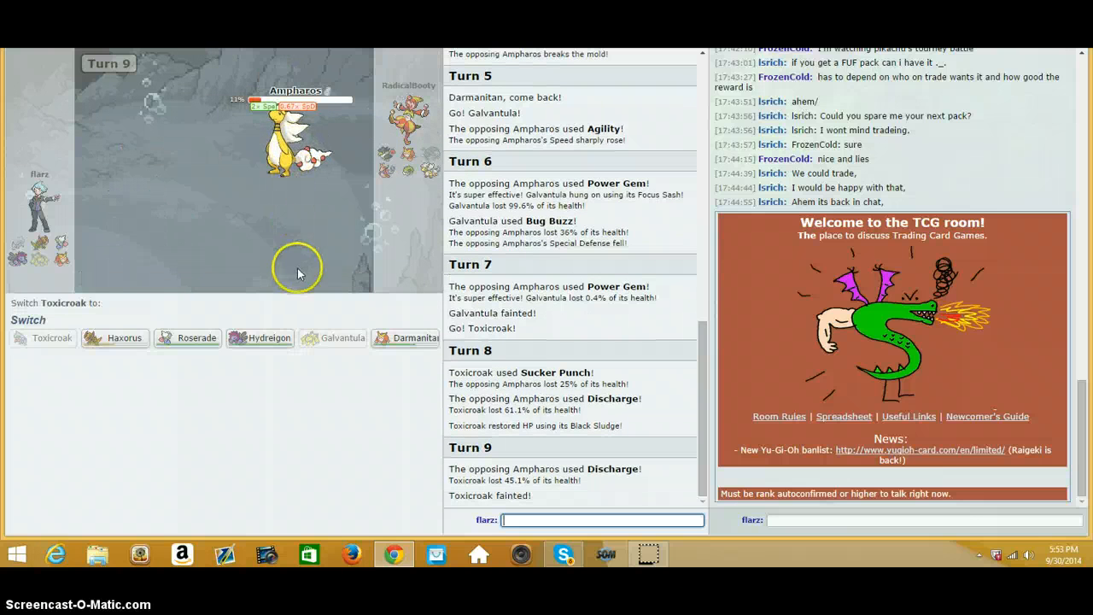
# Step: Send in Hydreigon, KO Mega Ampharos with Dark Pulse, then switch out to Haxorus
pyautogui.click(270, 338)
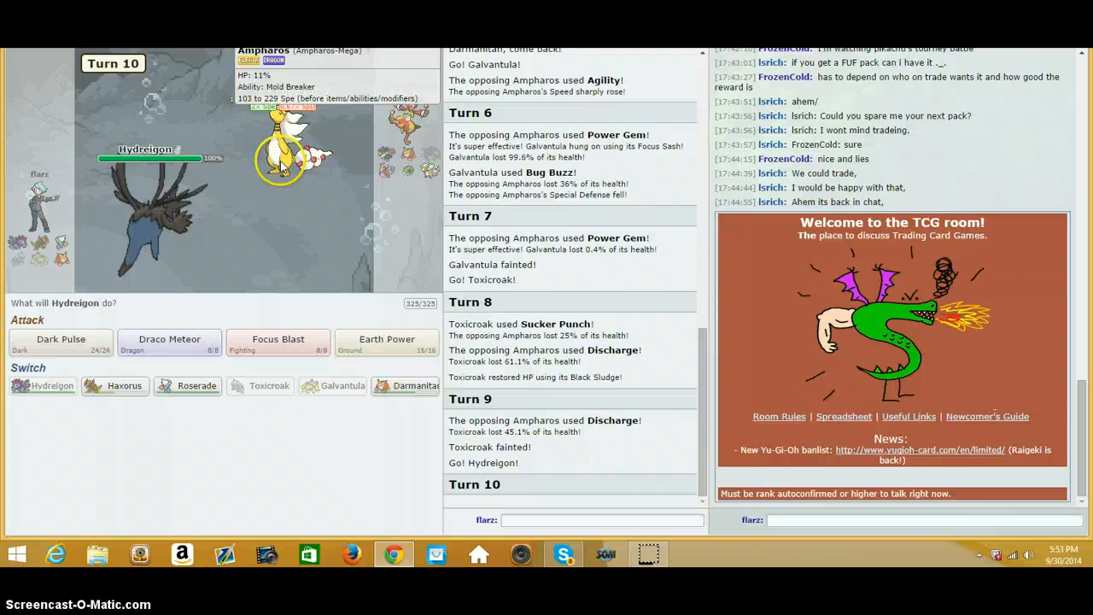
pyautogui.moveTo(62, 338)
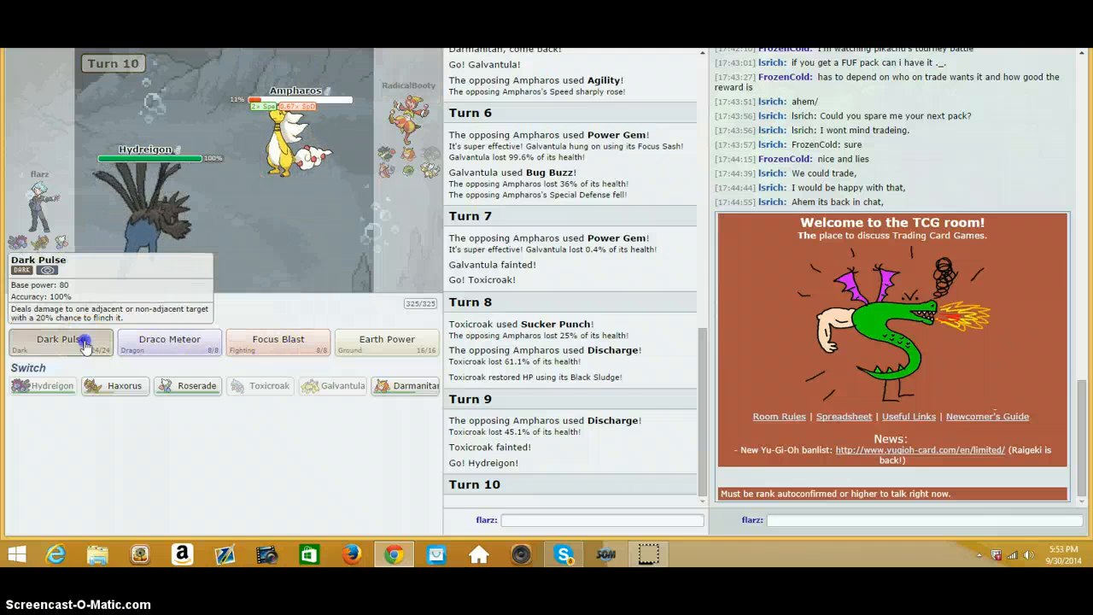
pyautogui.click(58, 341)
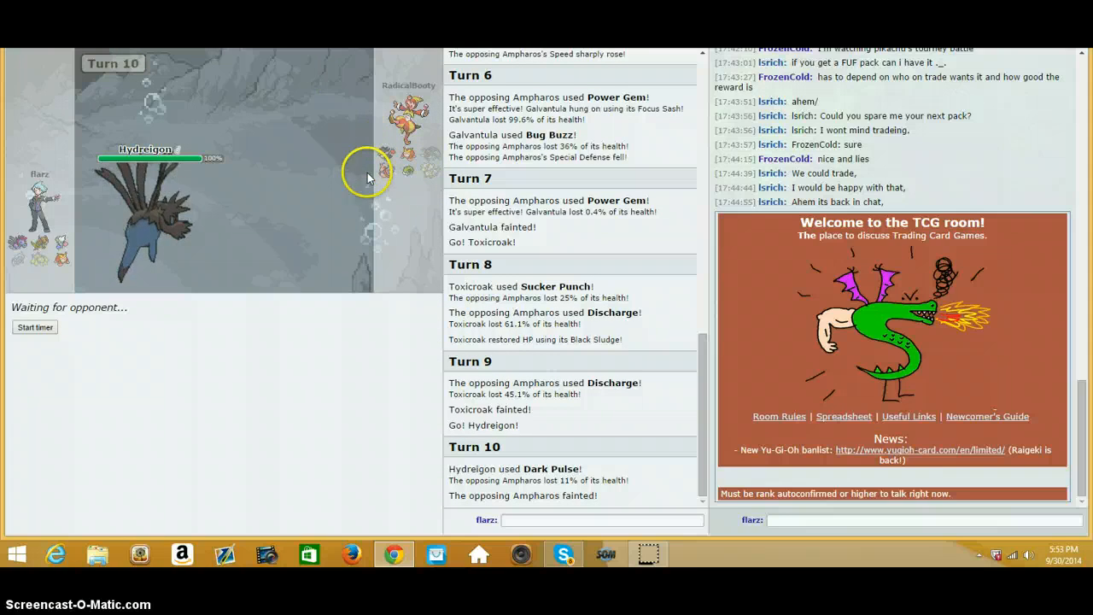
pyautogui.moveTo(43, 287)
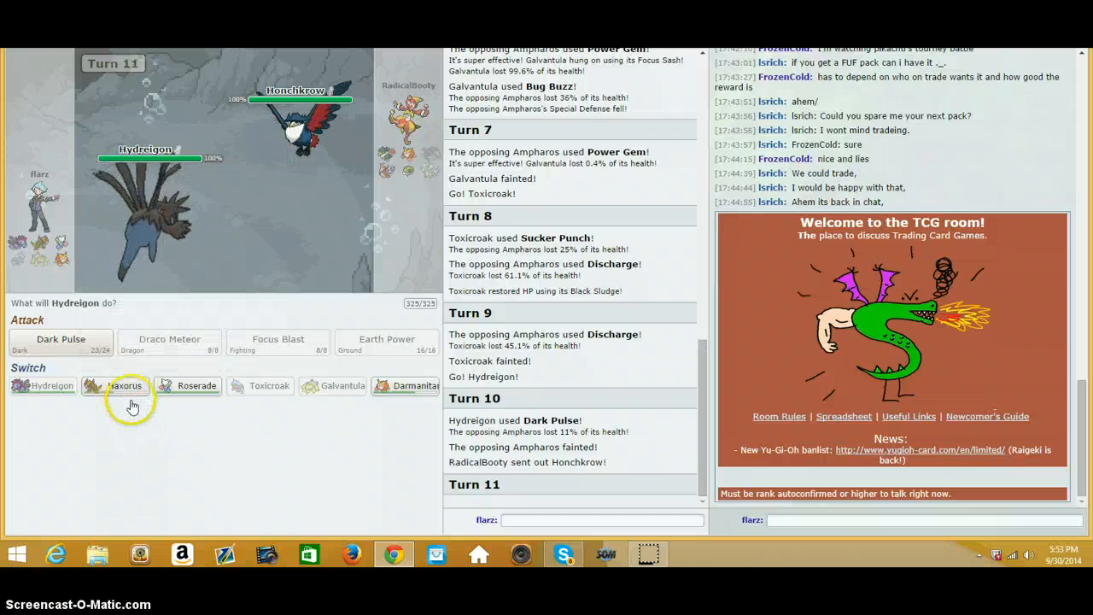
pyautogui.moveTo(116, 386)
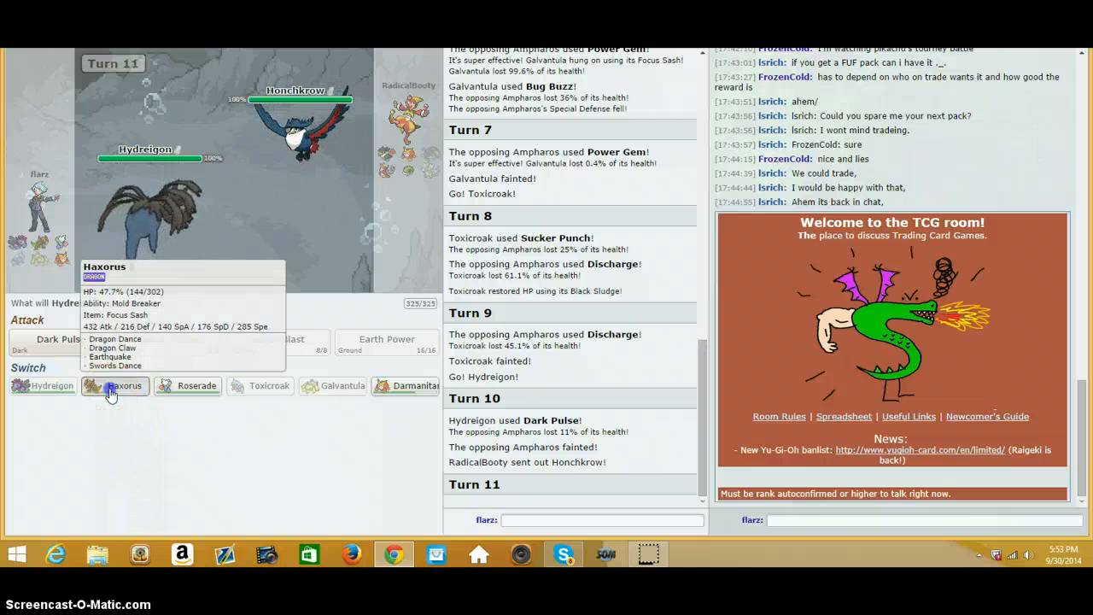
pyautogui.click(114, 386)
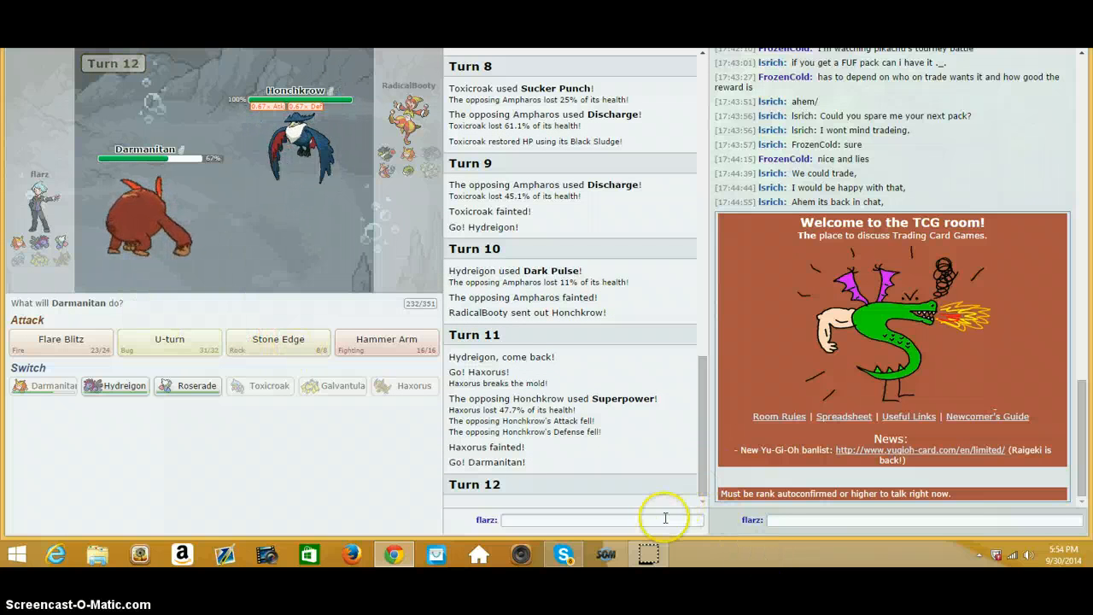
# Step: Chat 'no mo', hit Milotic with Darmanitan's Stone Edge, then order a switch to Roserade
pyautogui.write('no mo')
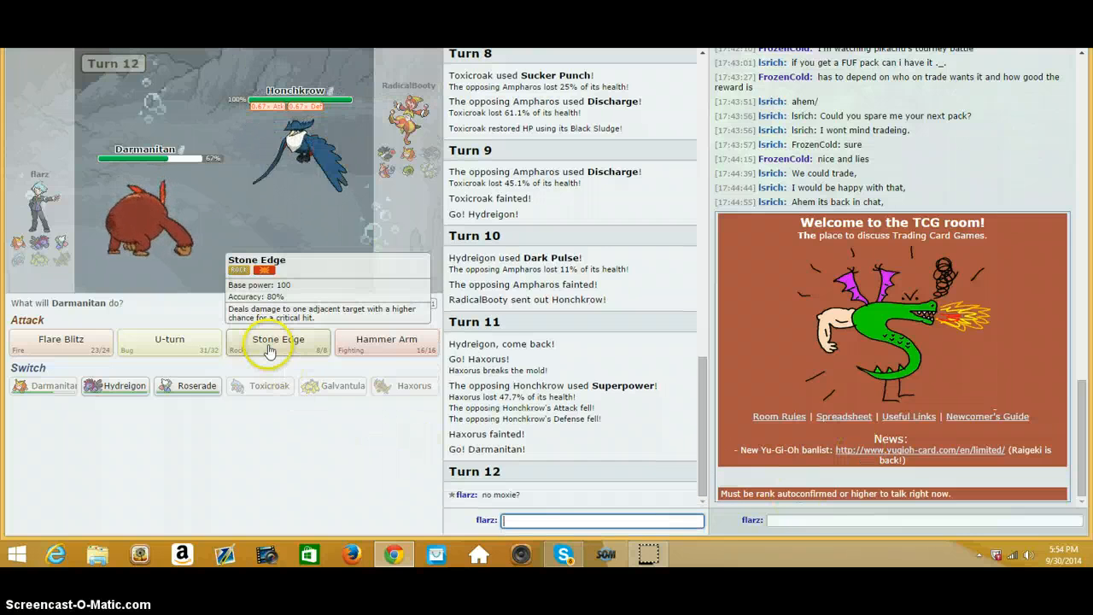
pyautogui.click(276, 338)
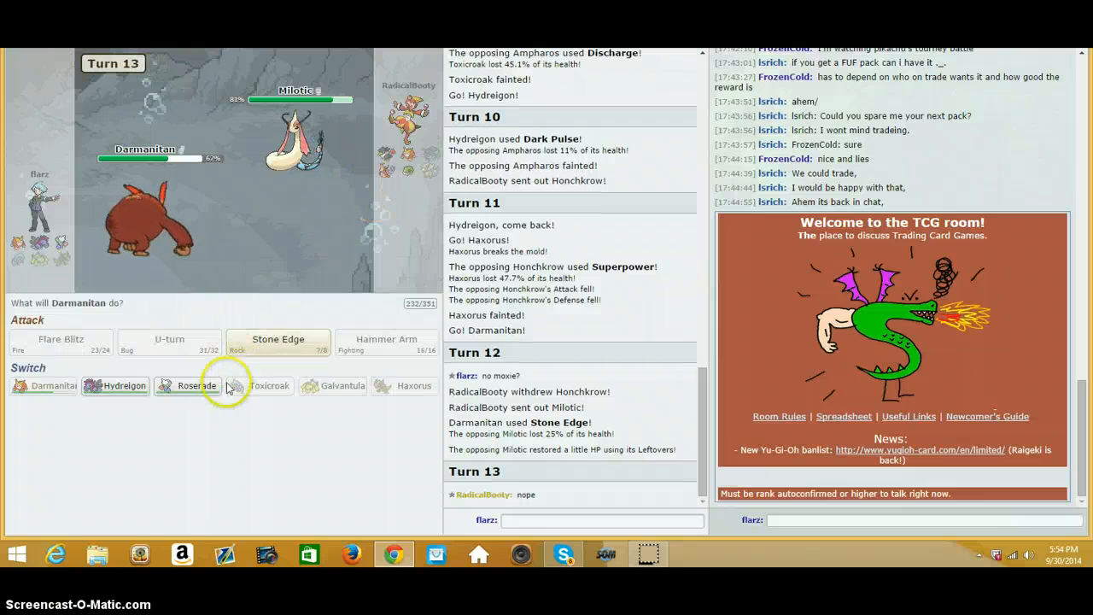
pyautogui.click(276, 342)
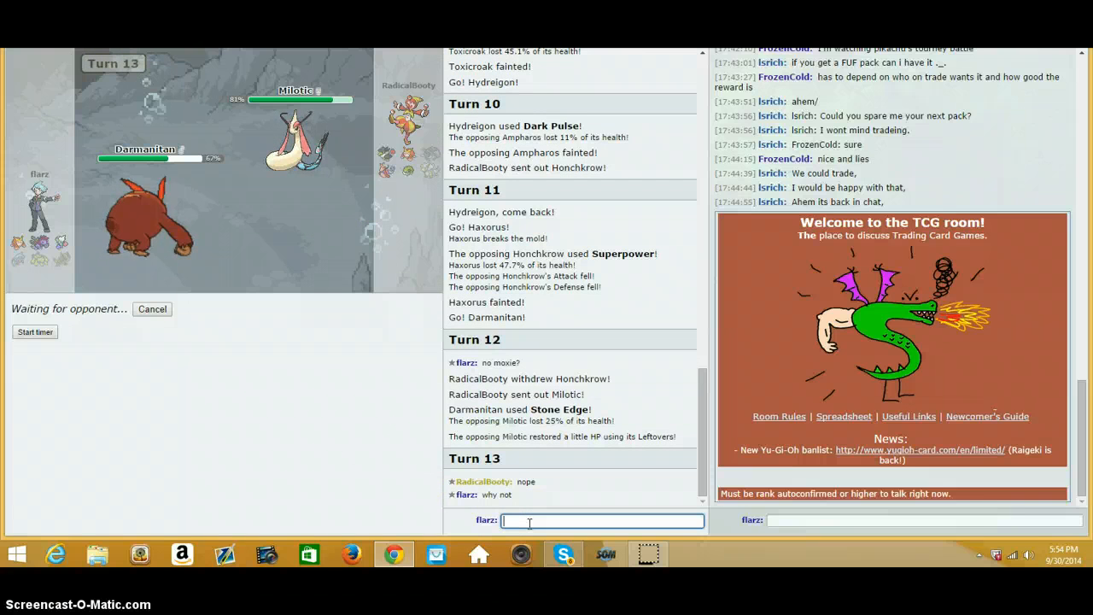
# Step: Send a chat message to the opponent, then have Roserade use Sleep Powder
pyautogui.write("that's gay")
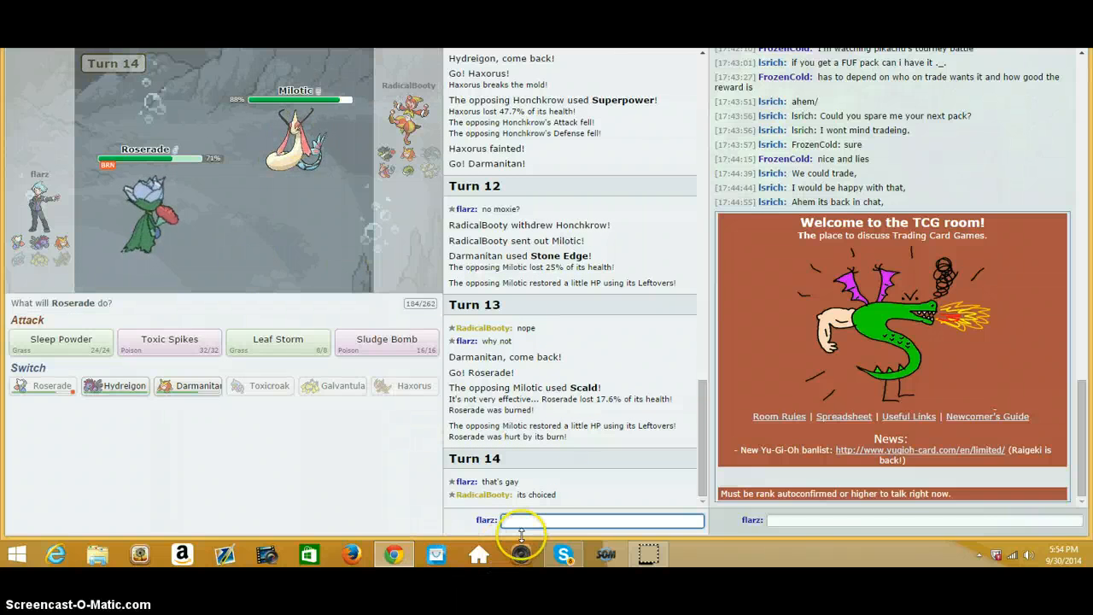
pyautogui.write('thats gay as')
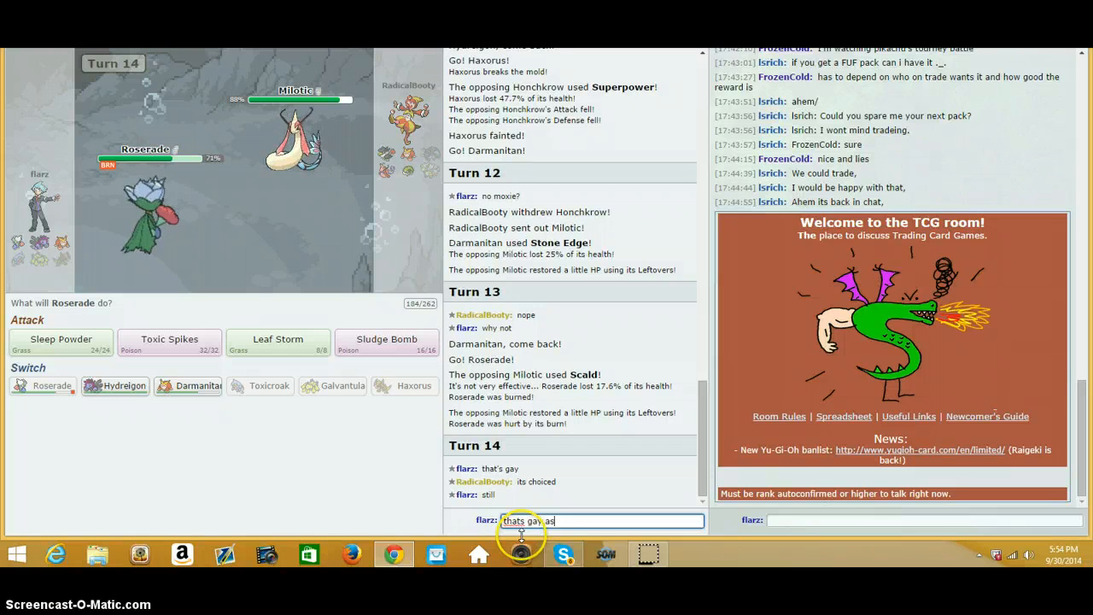
pyautogui.press('enter')
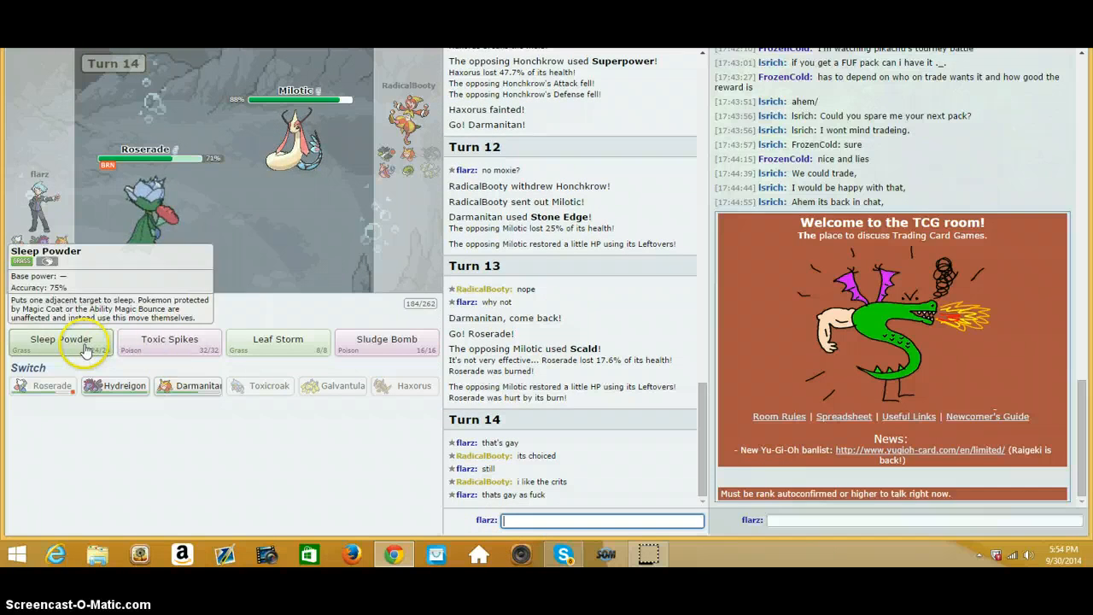
pyautogui.click(60, 338)
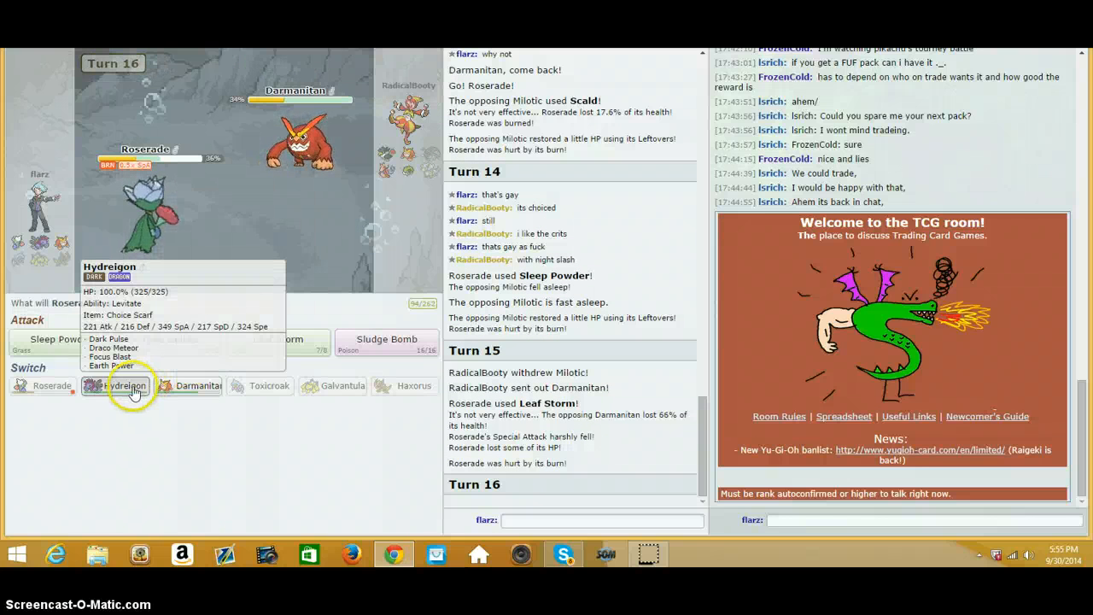
# Step: Swap to Hydreigon for Focus Blast, bring Roserade back, then attack with Darmanitan's Stone Edge
pyautogui.click(126, 386)
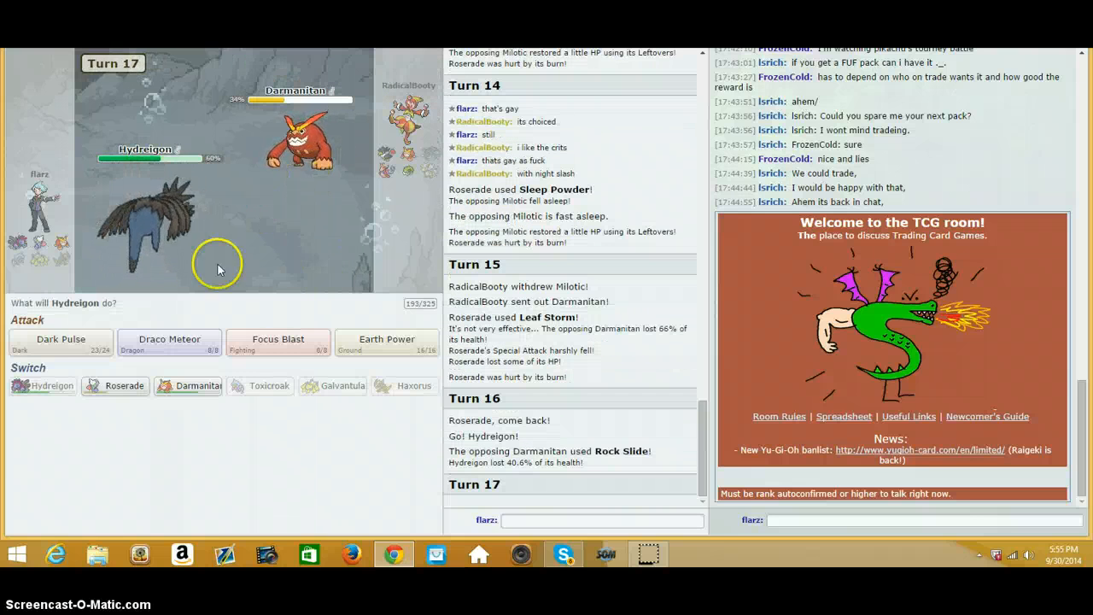
pyautogui.moveTo(276, 341)
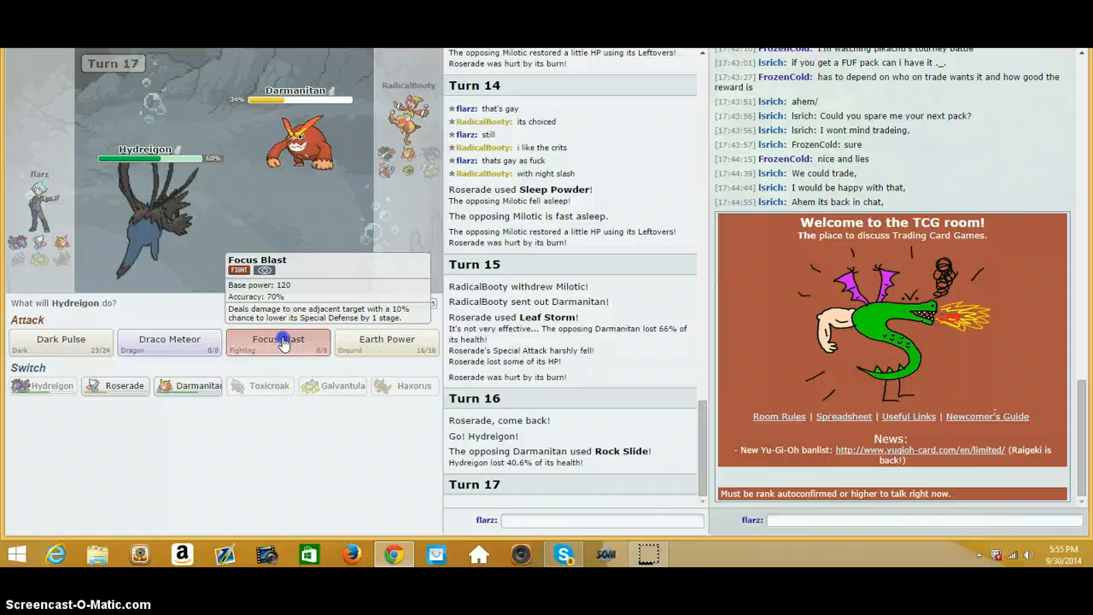
pyautogui.click(276, 343)
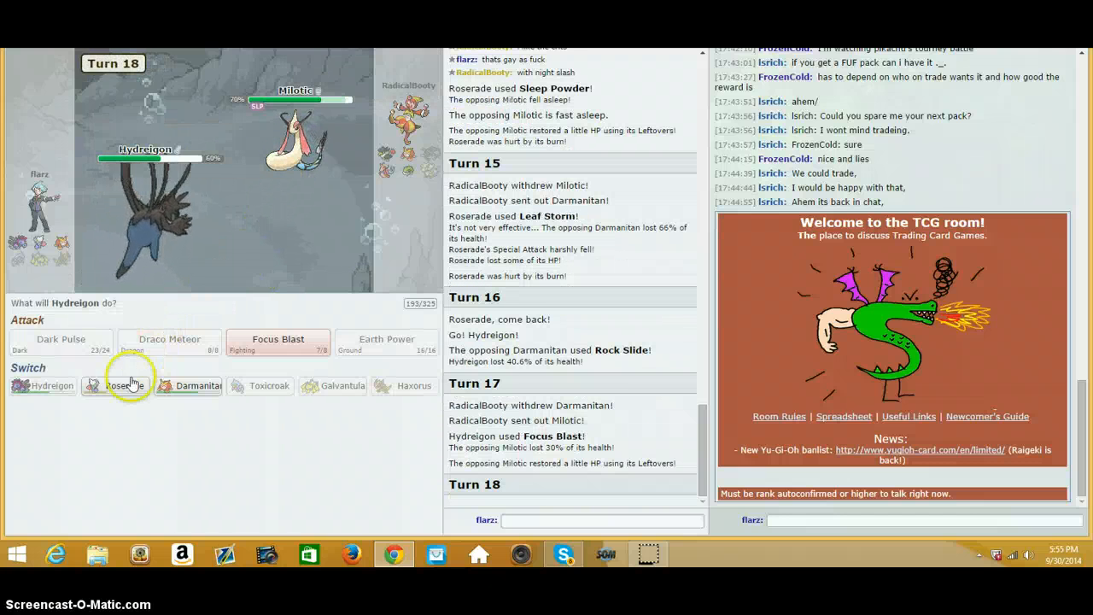
pyautogui.click(126, 386)
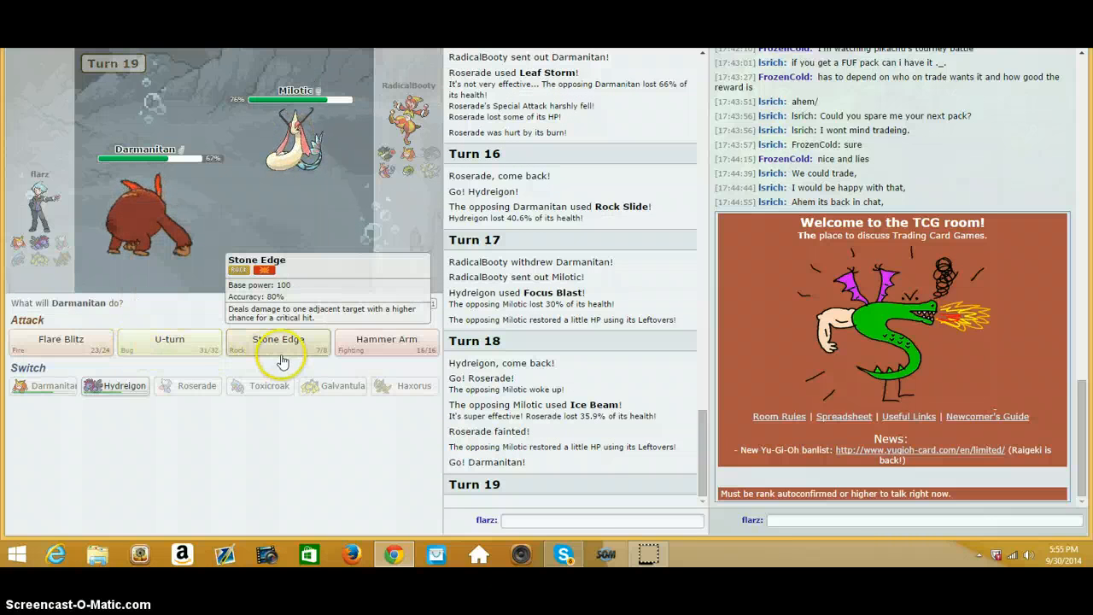
pyautogui.click(278, 340)
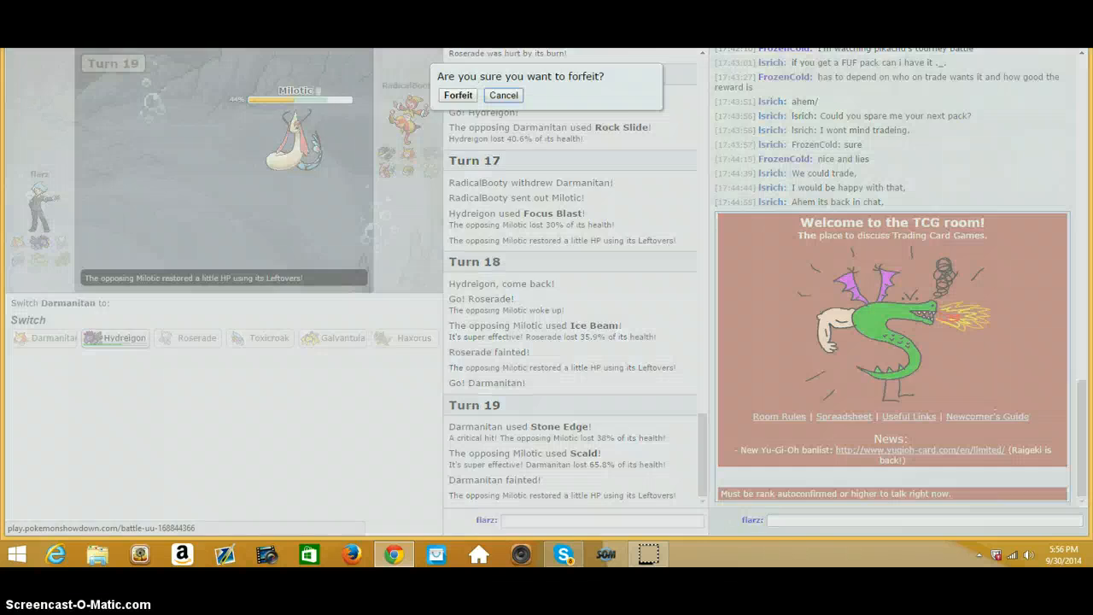
# Step: Confirm forfeiting the battle against MisterMist's successor, landing on the new battle's lead screen
pyautogui.click(458, 95)
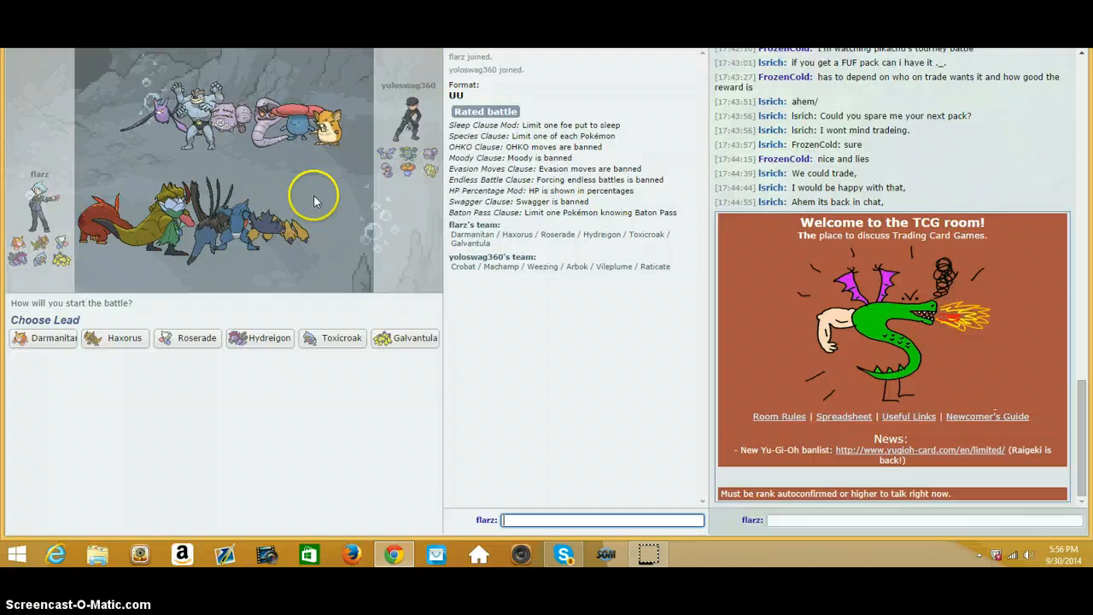
pyautogui.moveTo(355, 433)
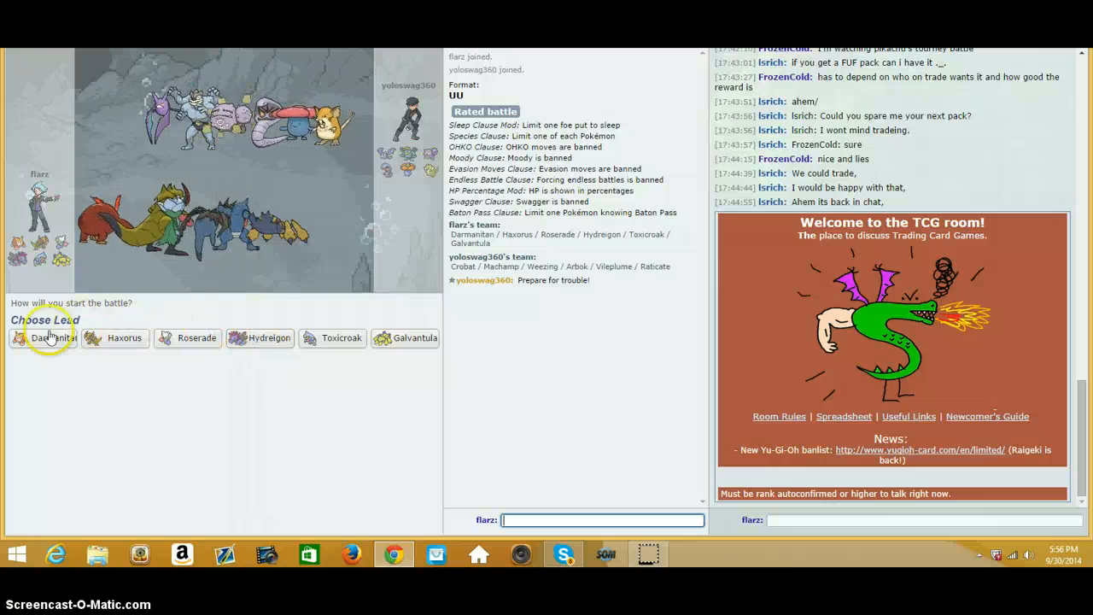
# Step: Lead with Darmanitan, chat 'fuck this and', and KO the opposing Raticate with Flare Blitz
pyautogui.click(48, 338)
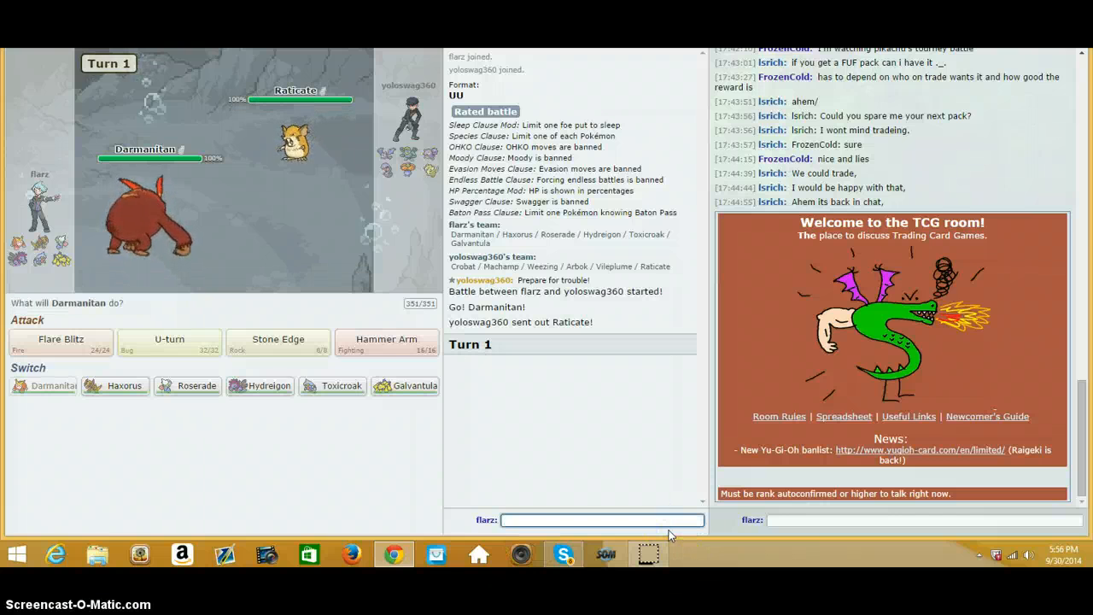
pyautogui.write('fuck this and')
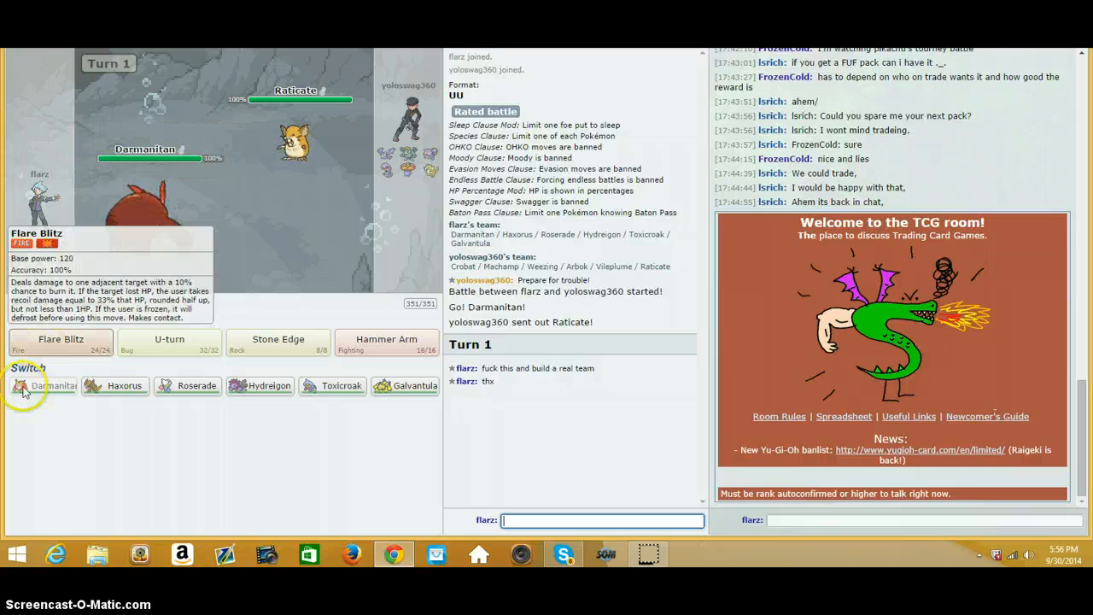
pyautogui.click(60, 341)
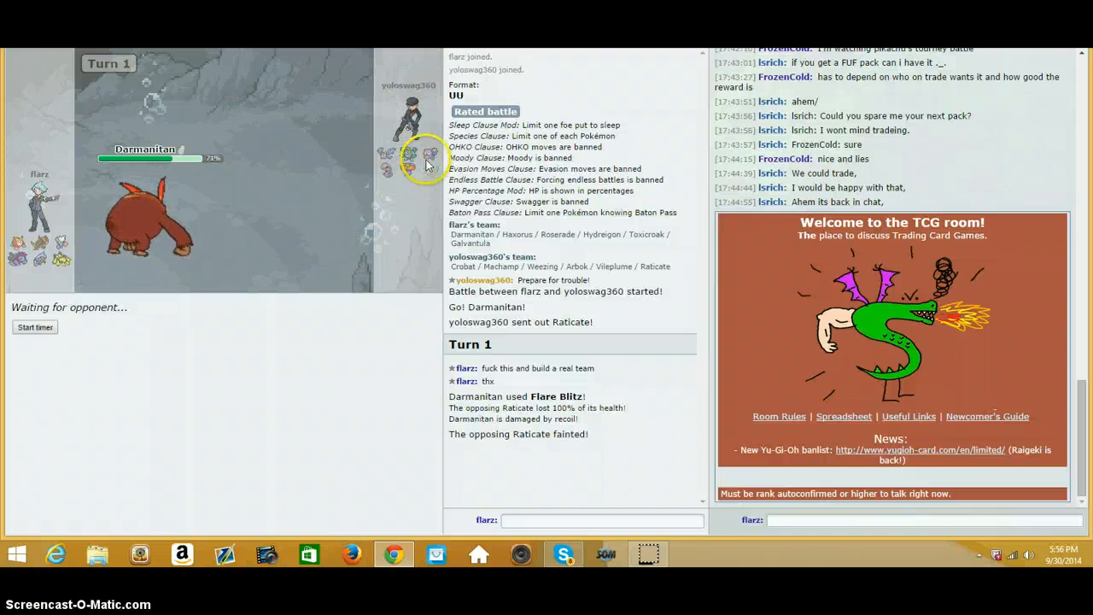
pyautogui.moveTo(119, 230)
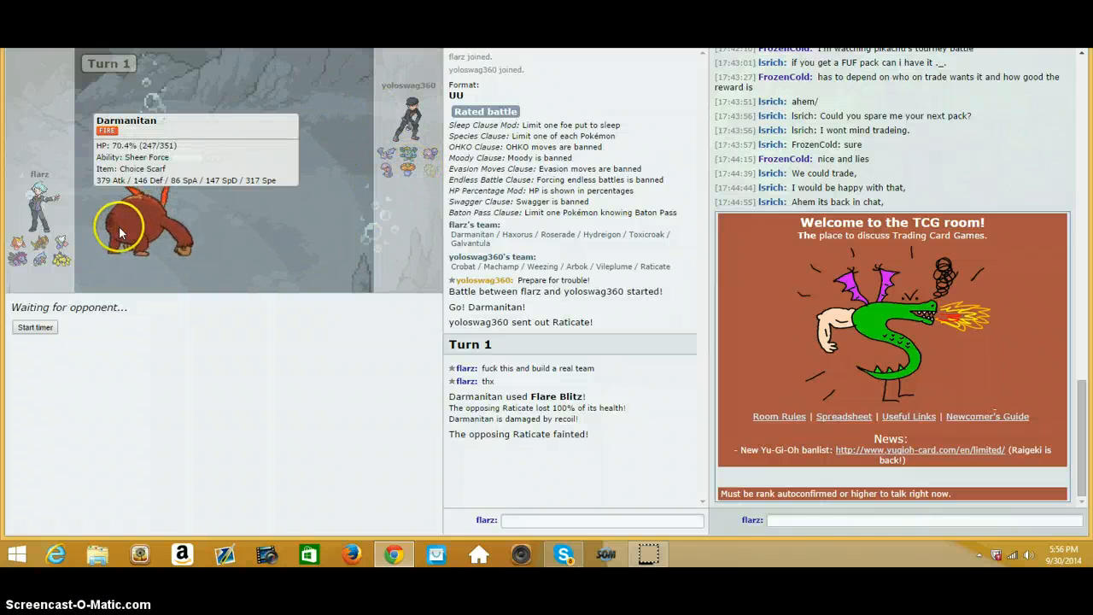
pyautogui.moveTo(417, 247)
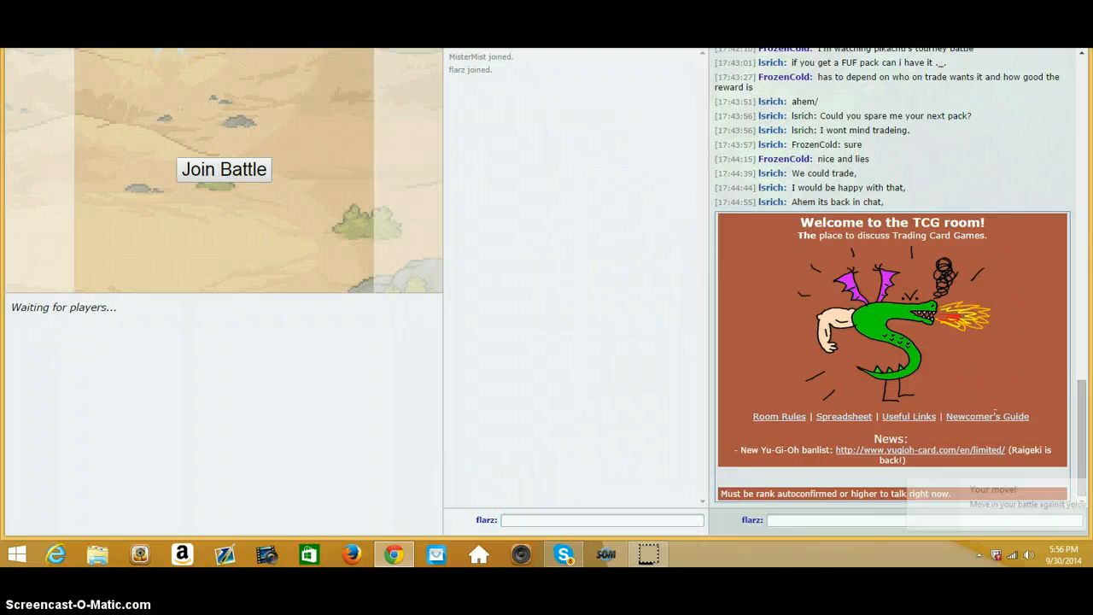
# Step: Join the waiting battle, lead with Galvantula, then swap it out for Hydreigon
pyautogui.click(222, 169)
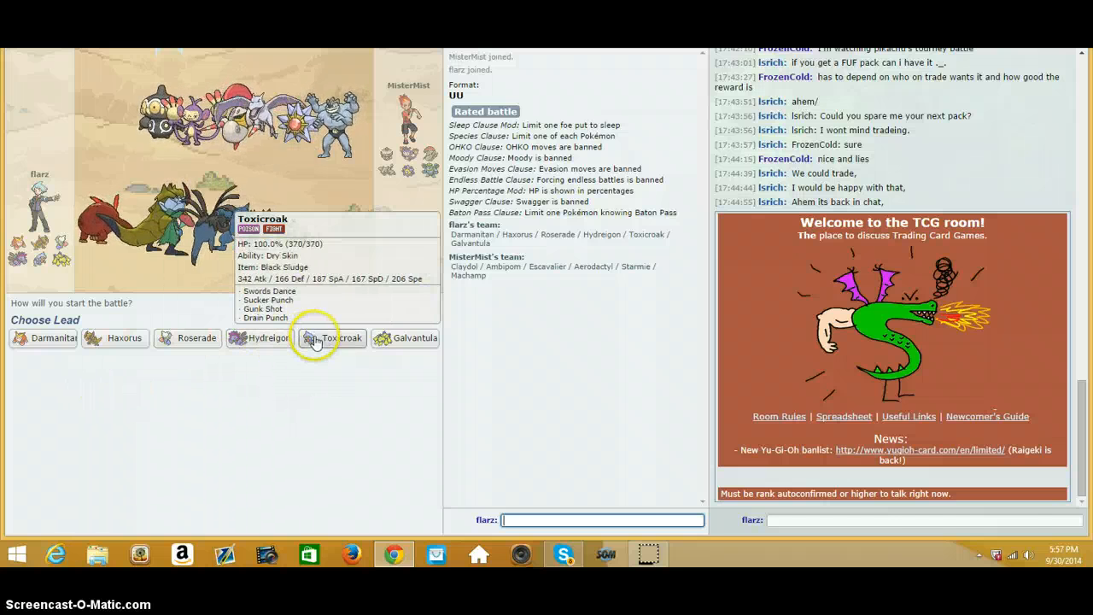
pyautogui.moveTo(123, 338)
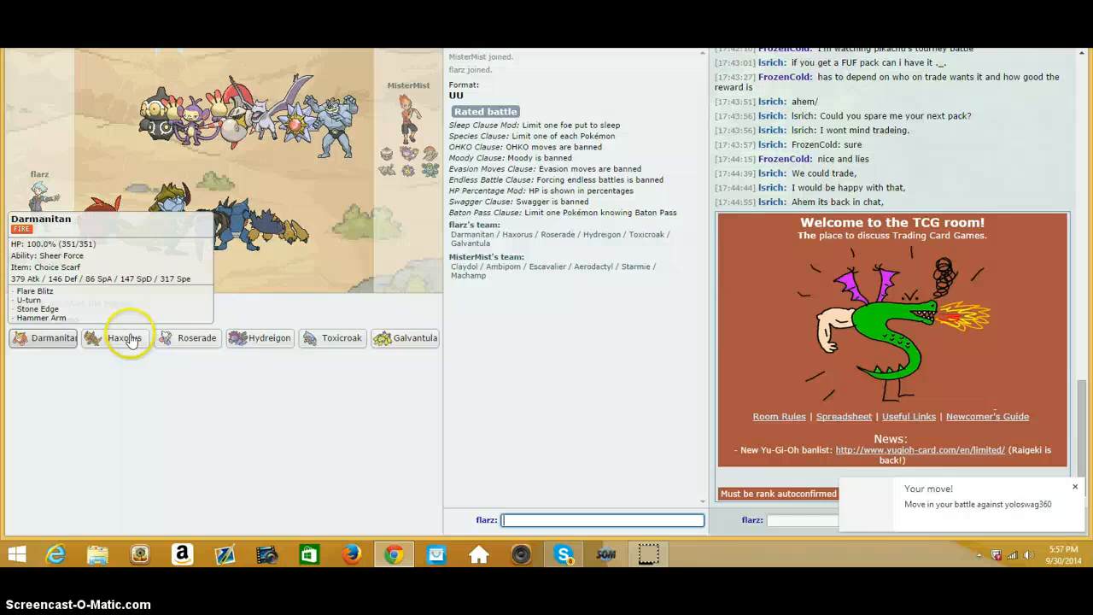
pyautogui.moveTo(341, 338)
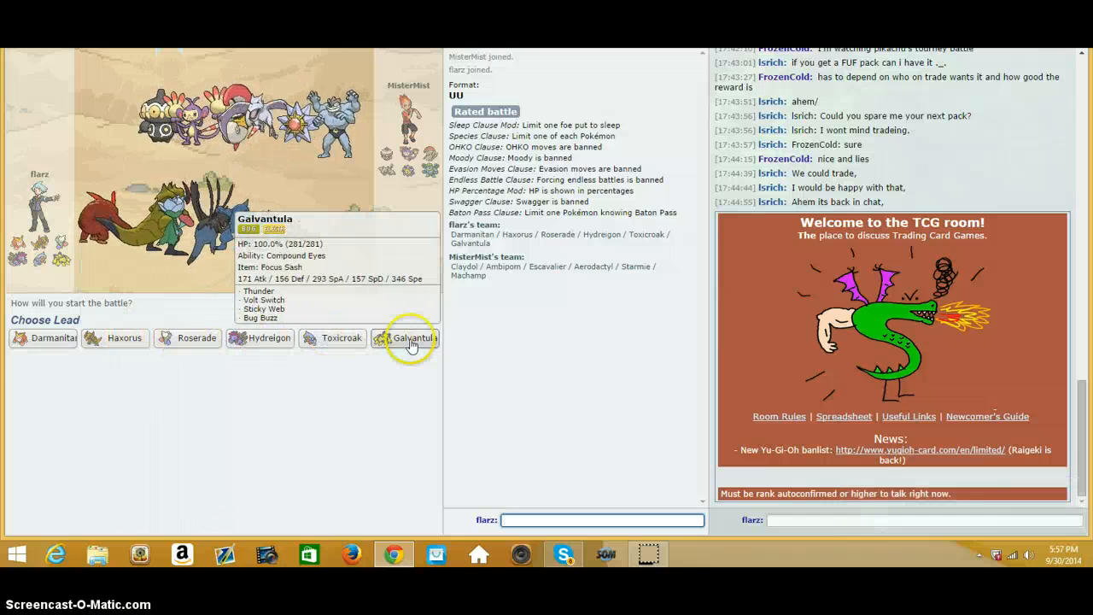
pyautogui.click(413, 338)
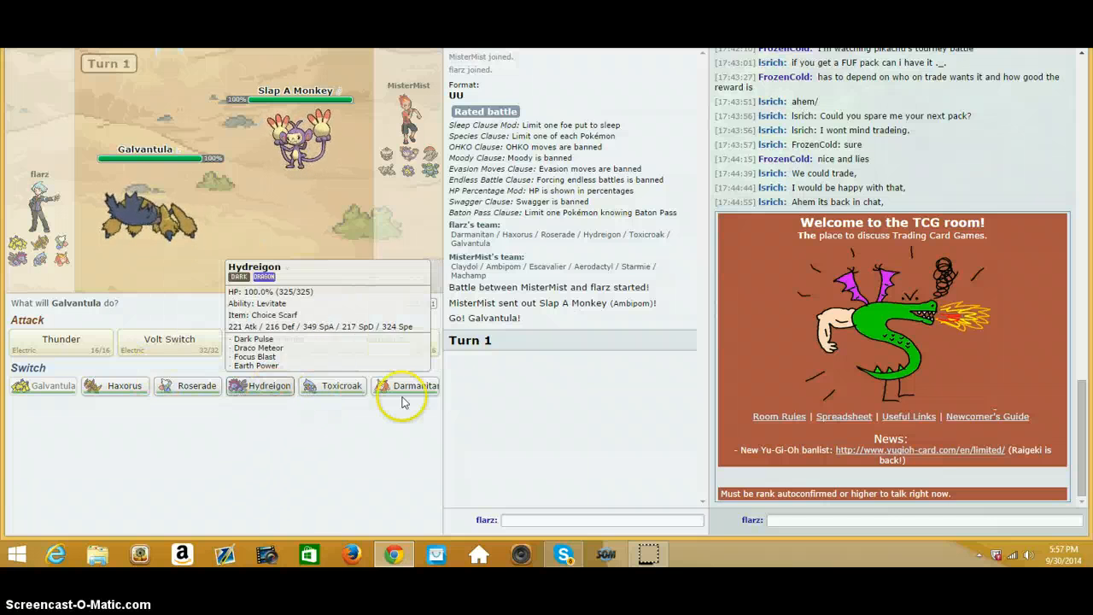
pyautogui.click(406, 386)
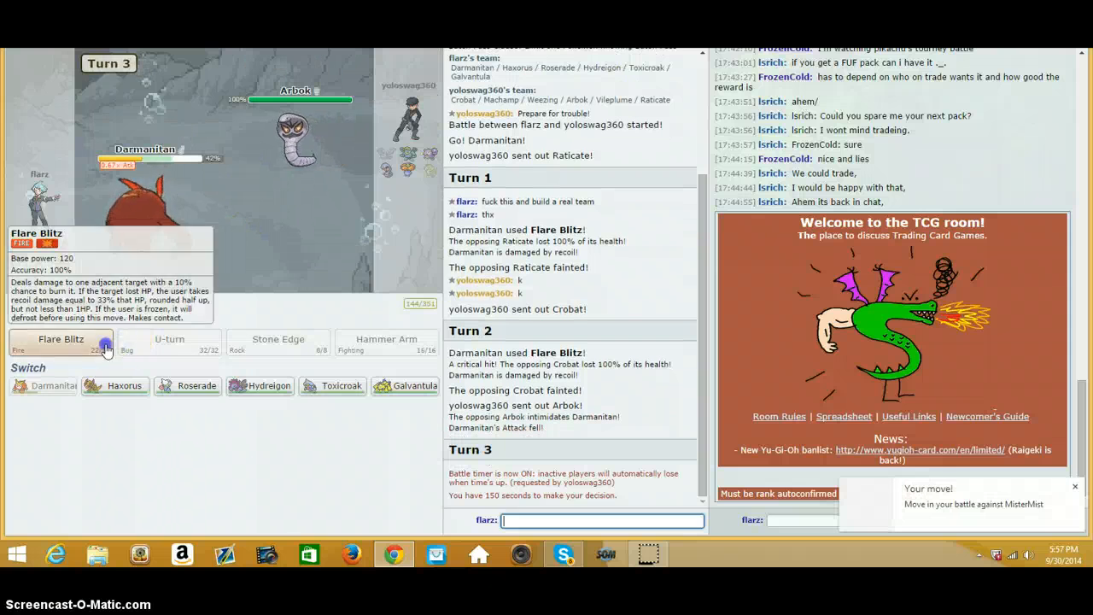
# Step: Attack the opposing Arbok with Darmanitan's Flare Blitz
pyautogui.click(60, 338)
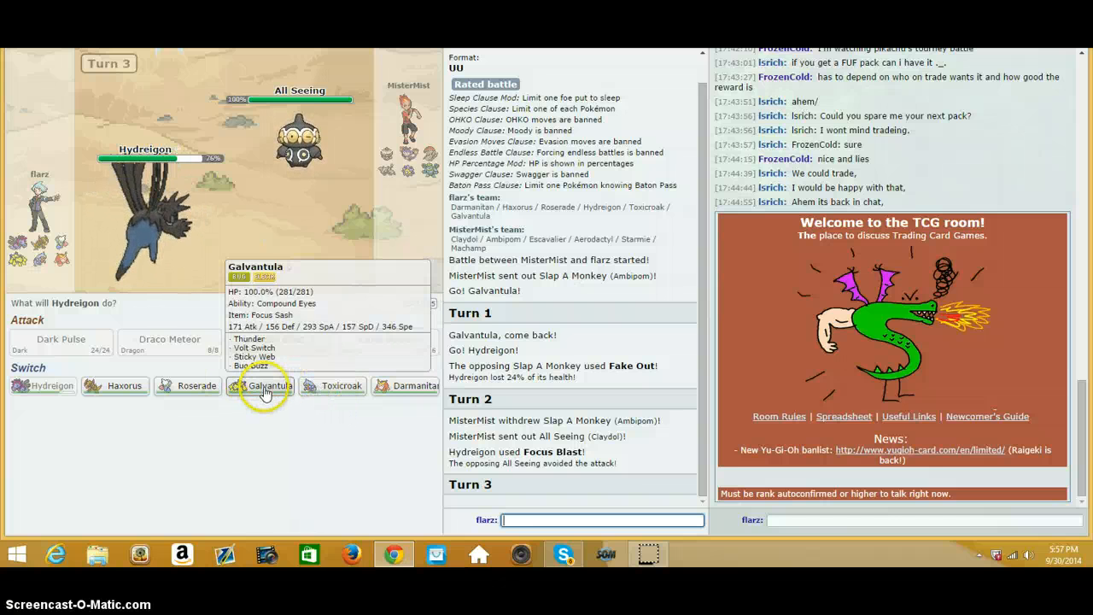
# Step: Bring in Galvantula and use Bug Buzz, Thunder and Sticky Web on successive turns
pyautogui.click(267, 385)
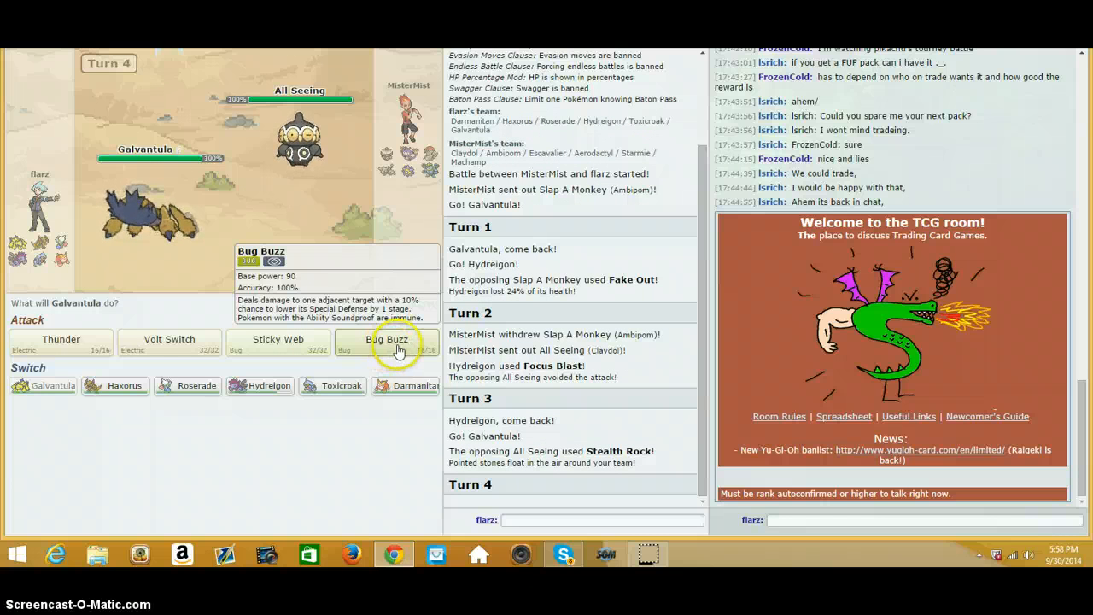
pyautogui.click(386, 341)
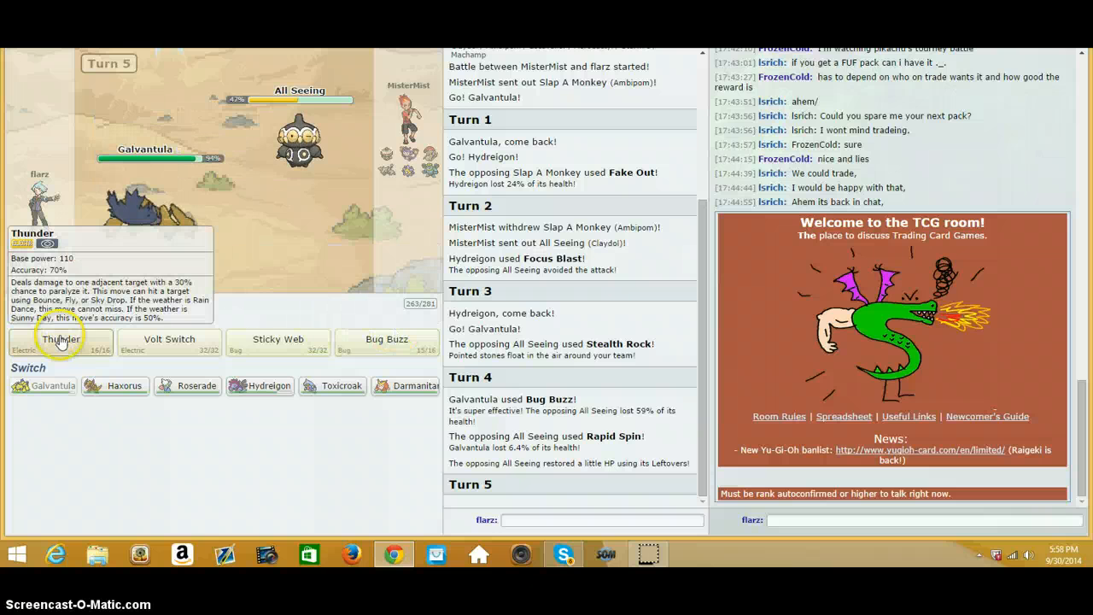
pyautogui.moveTo(86, 341)
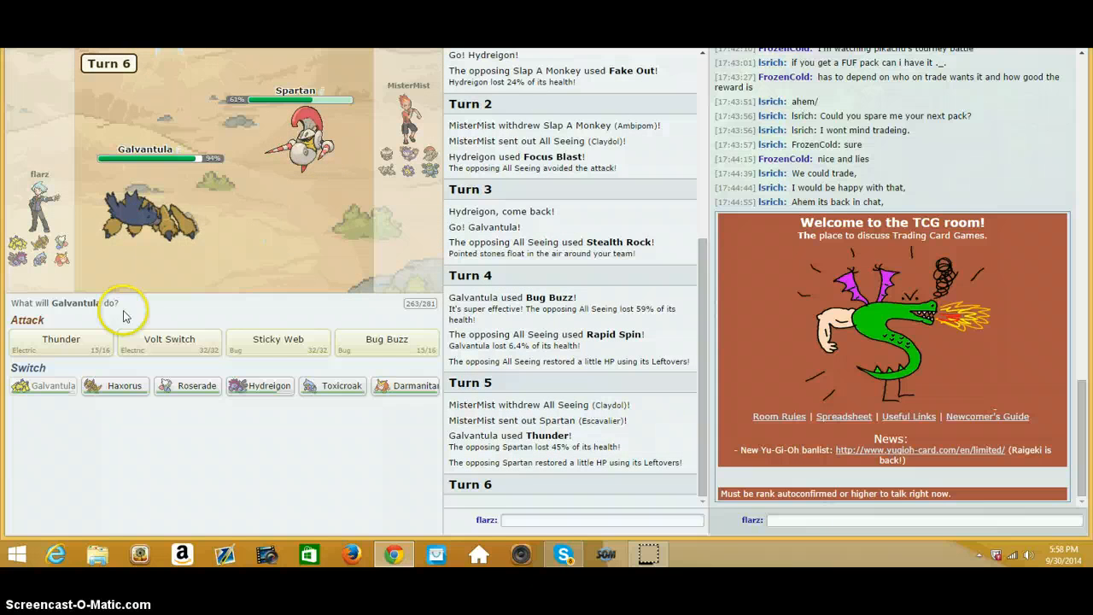
pyautogui.click(59, 342)
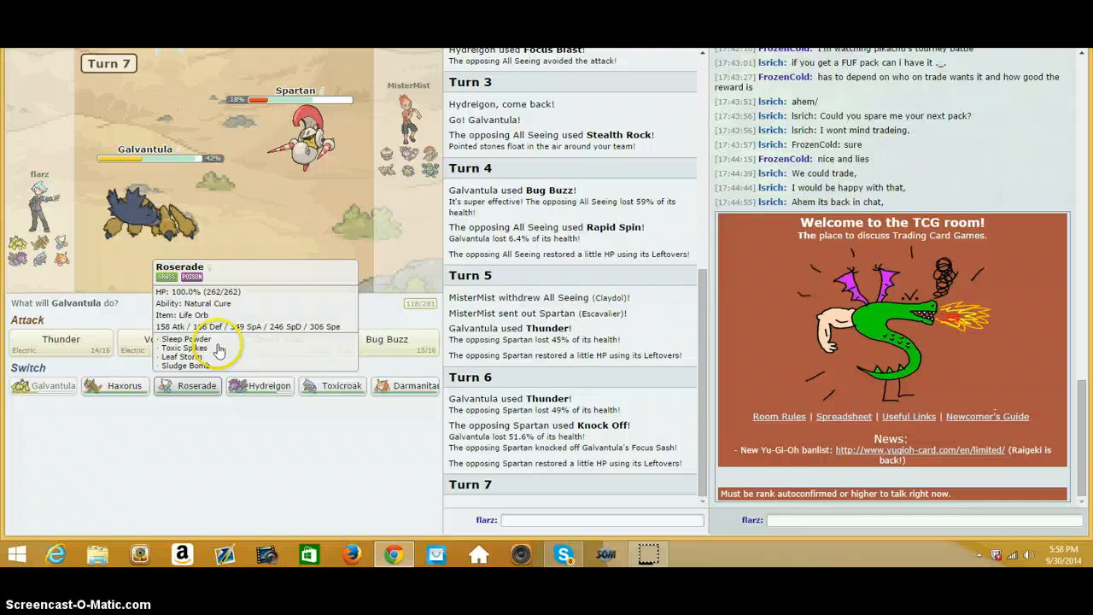
pyautogui.moveTo(276, 342)
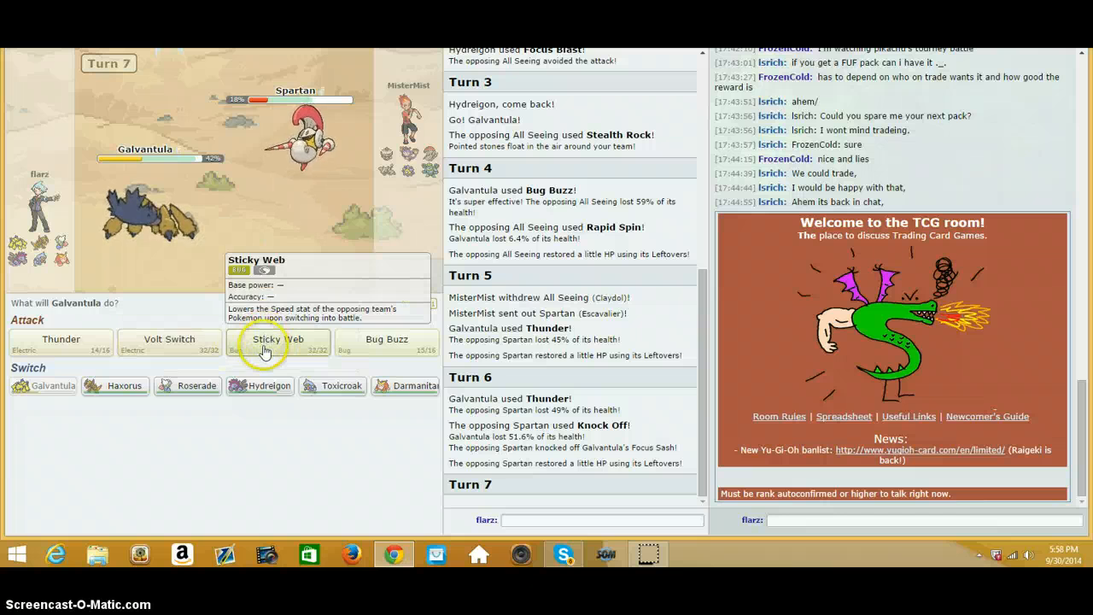
pyautogui.click(277, 338)
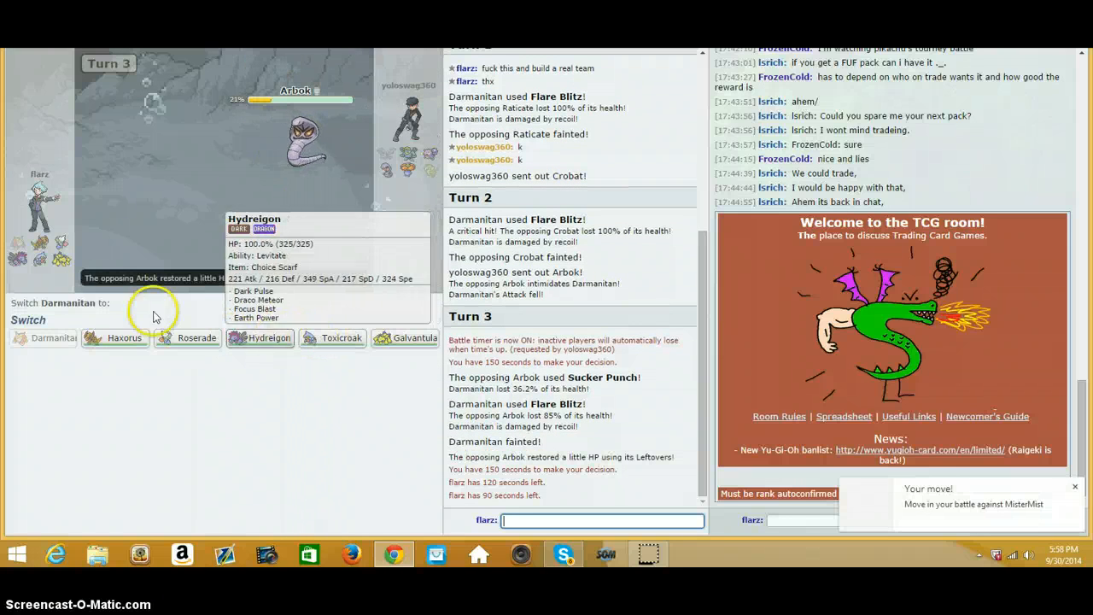
# Step: Send Haxorus in for the fainted Darmanitan and hit Arbok with Earthquake
pyautogui.click(116, 338)
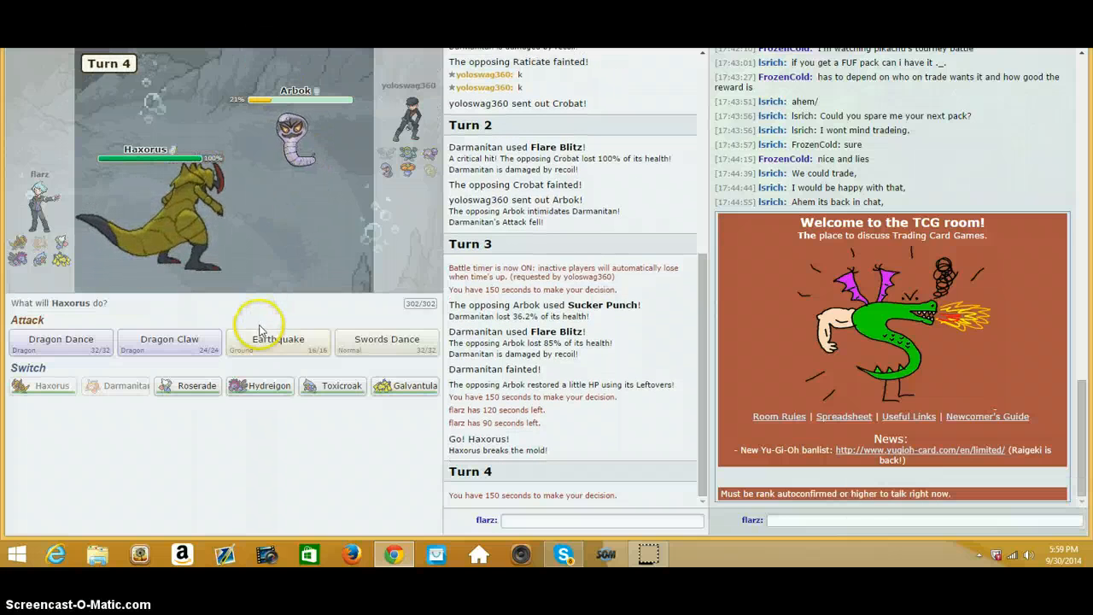
pyautogui.click(277, 342)
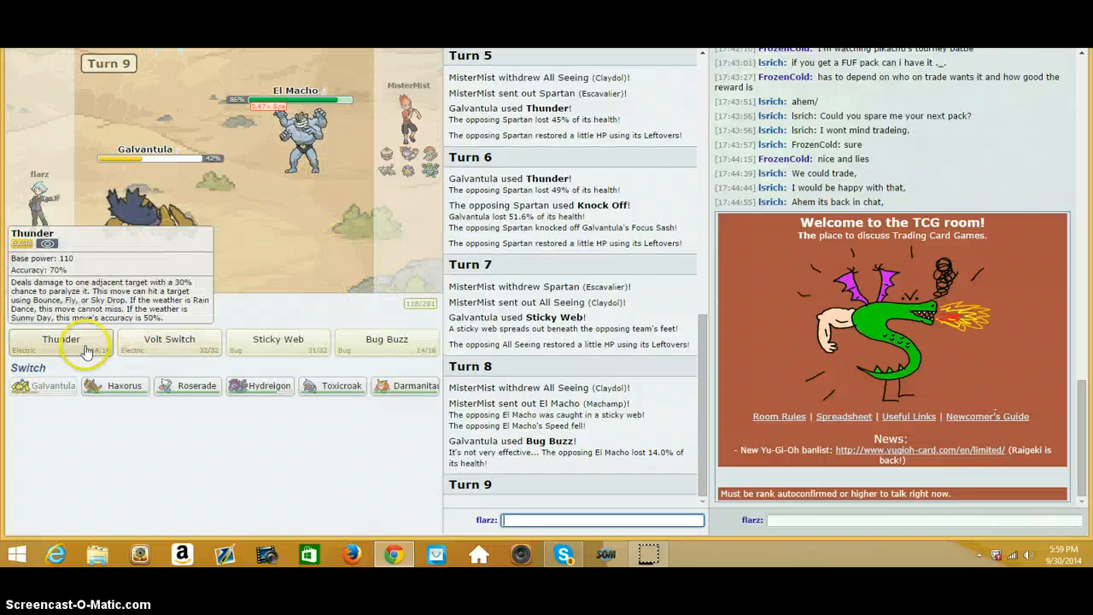
# Step: Attack El Macho with Thunder, then fire Hydreigon's Draco Meteor in the desert battle
pyautogui.click(61, 342)
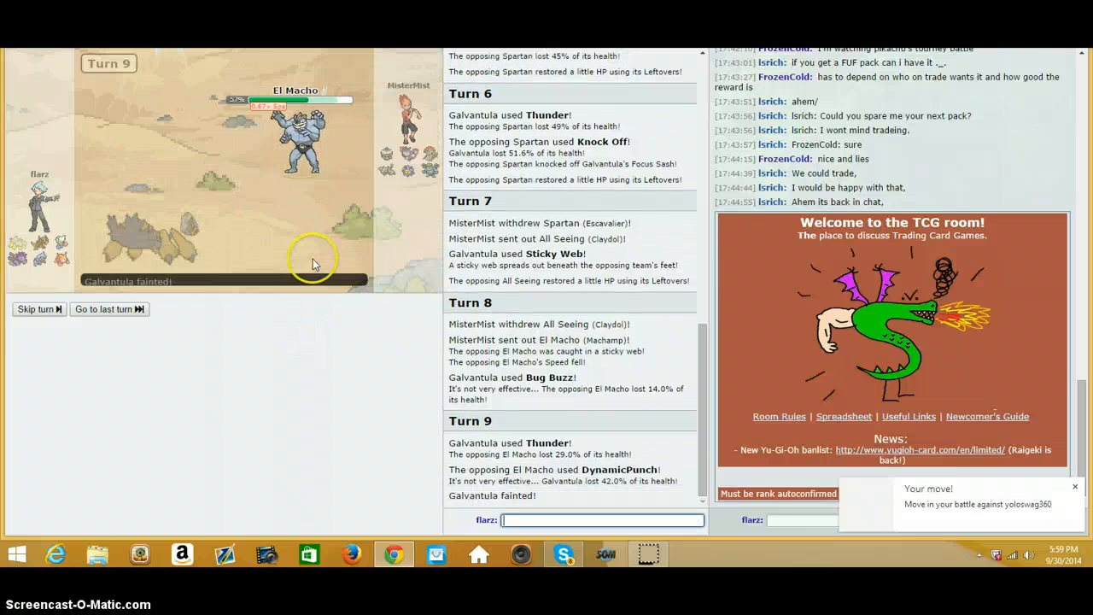
pyautogui.moveTo(126, 338)
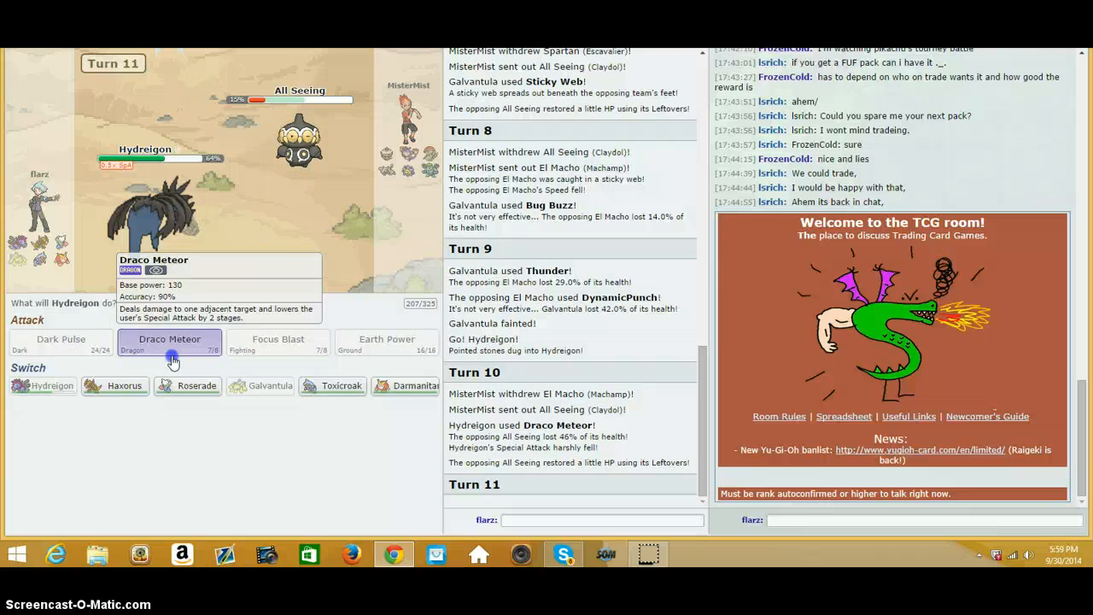
pyautogui.click(171, 338)
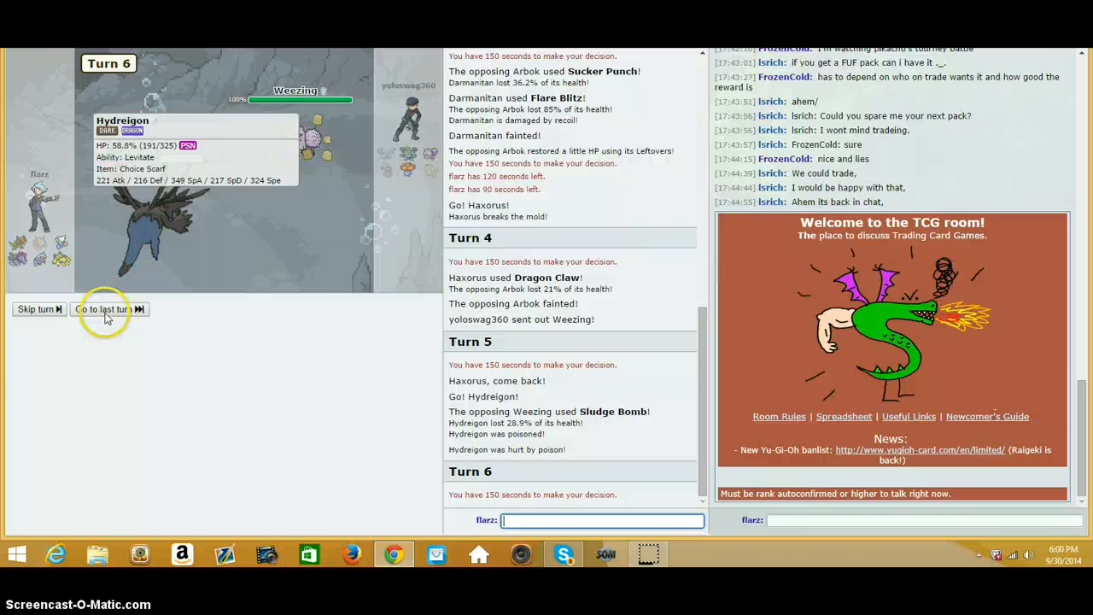
# Step: Jump to the current turn of the cave battle and pick Hydreigon's turn-7 attack
pyautogui.click(106, 307)
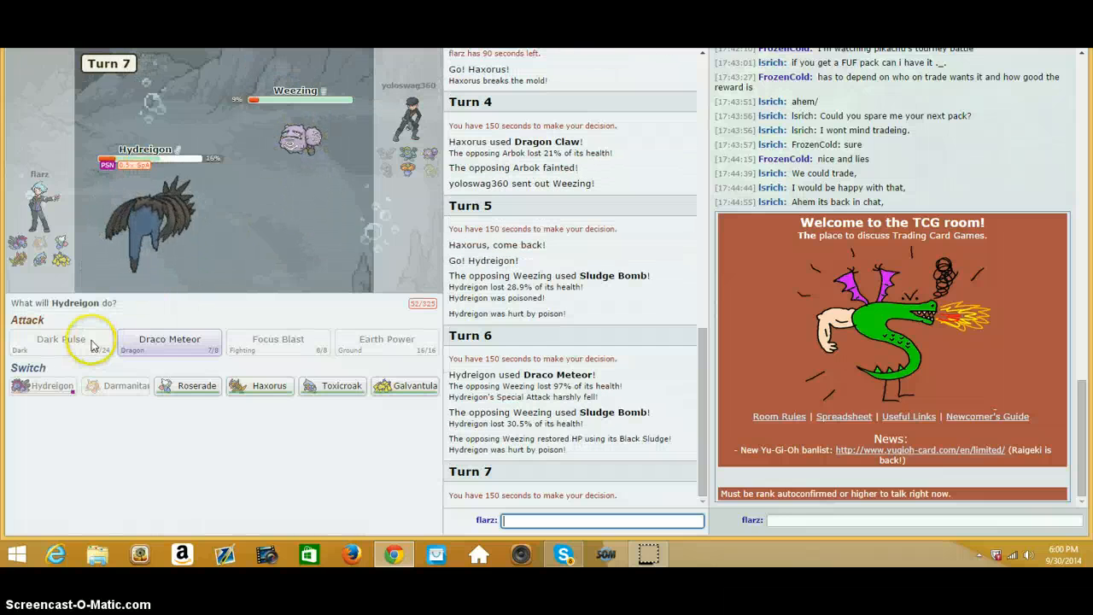
pyautogui.click(169, 339)
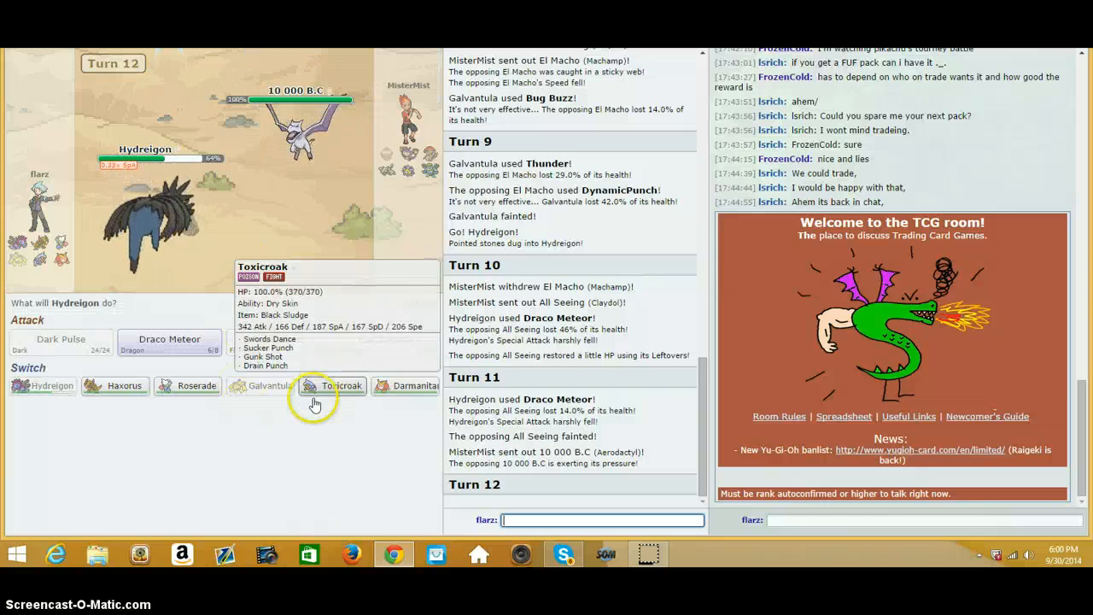
pyautogui.moveTo(127, 386)
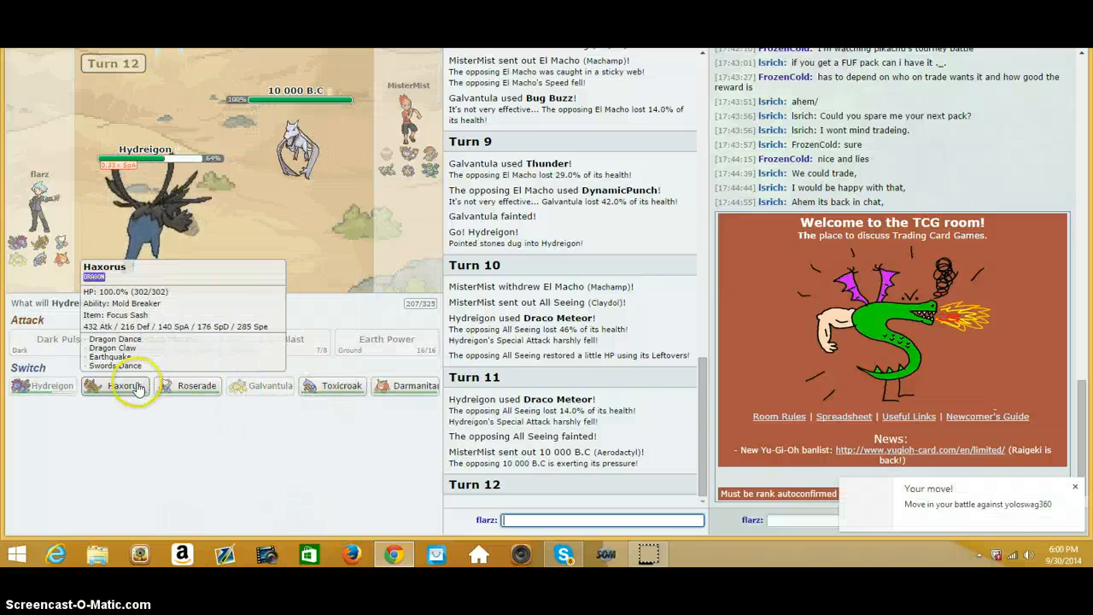
pyautogui.moveTo(341, 385)
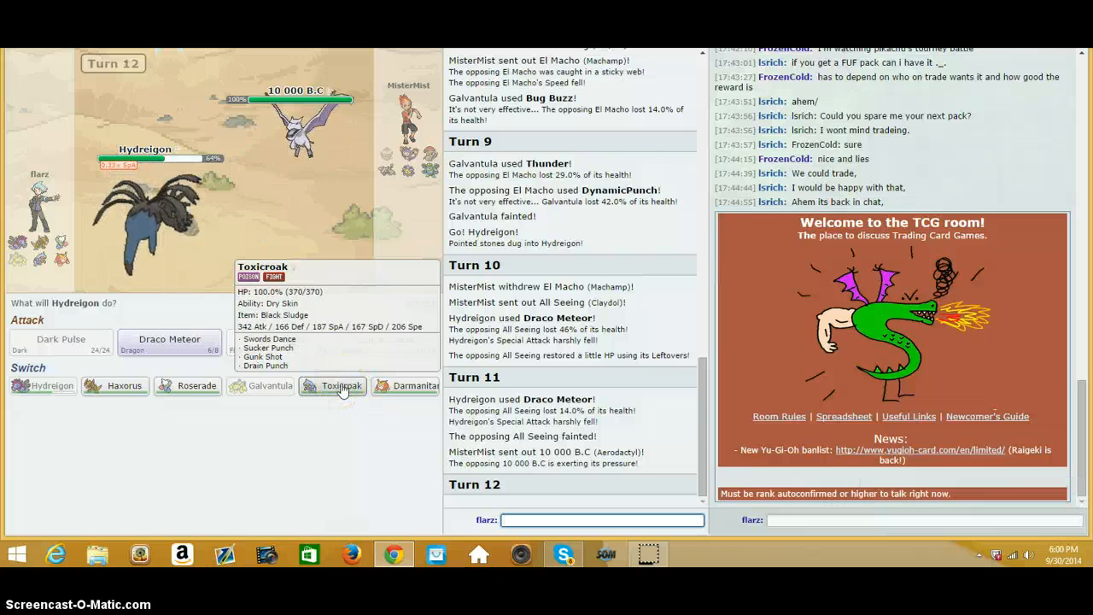
# Step: Swap Hydreigon for Toxicroak, then knock out 10 000 B.C with Draco Meteor
pyautogui.click(333, 385)
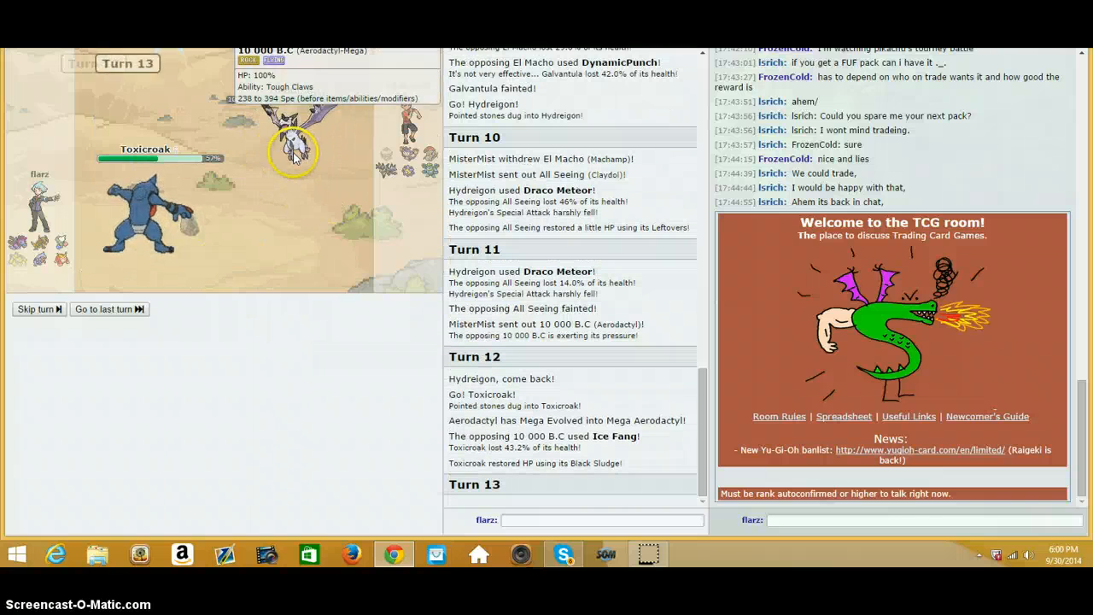
pyautogui.click(38, 308)
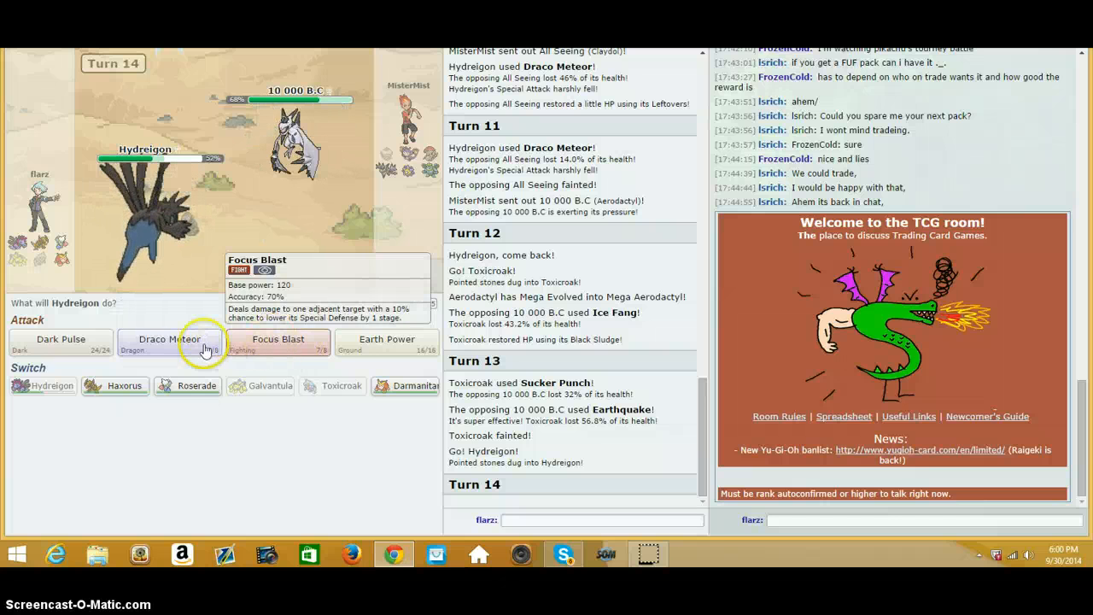
pyautogui.click(168, 341)
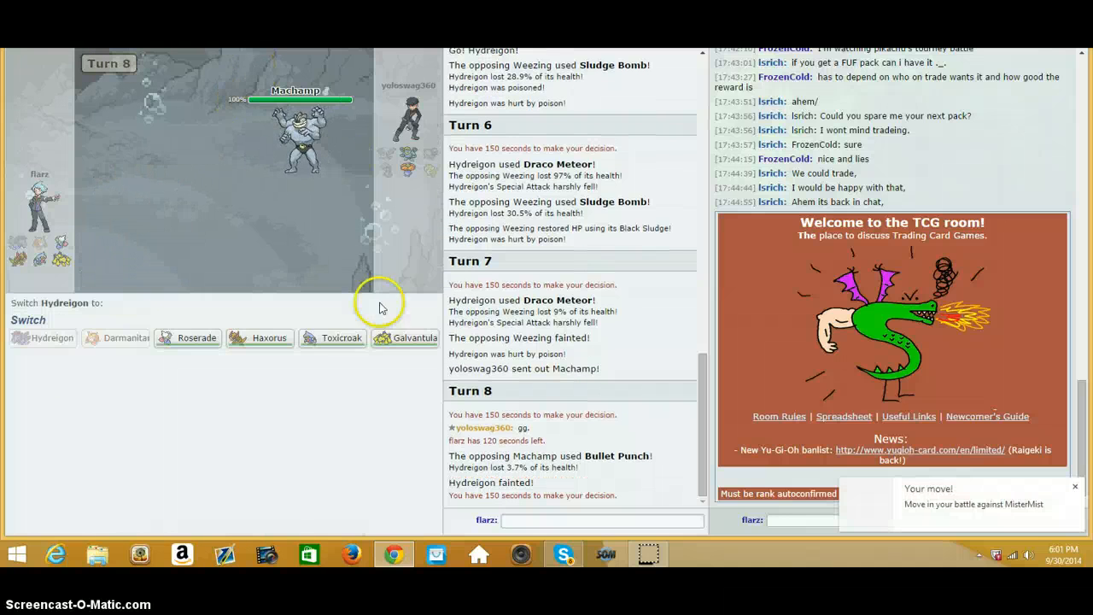
# Step: Send a replacement for the fainted Hydreigon in the cave battle
pyautogui.click(413, 338)
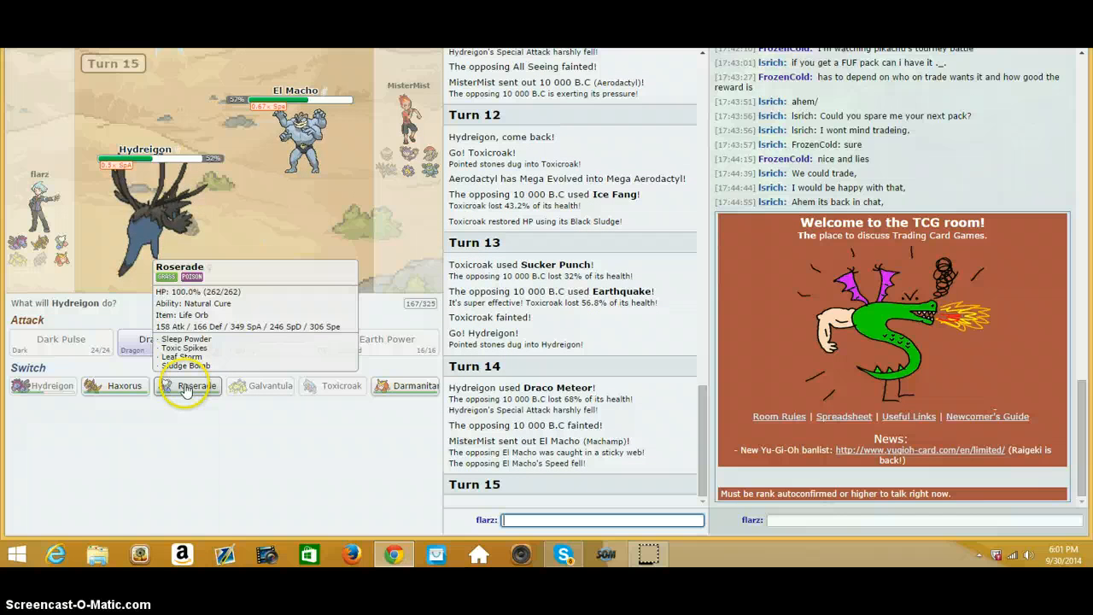
pyautogui.moveTo(389, 157)
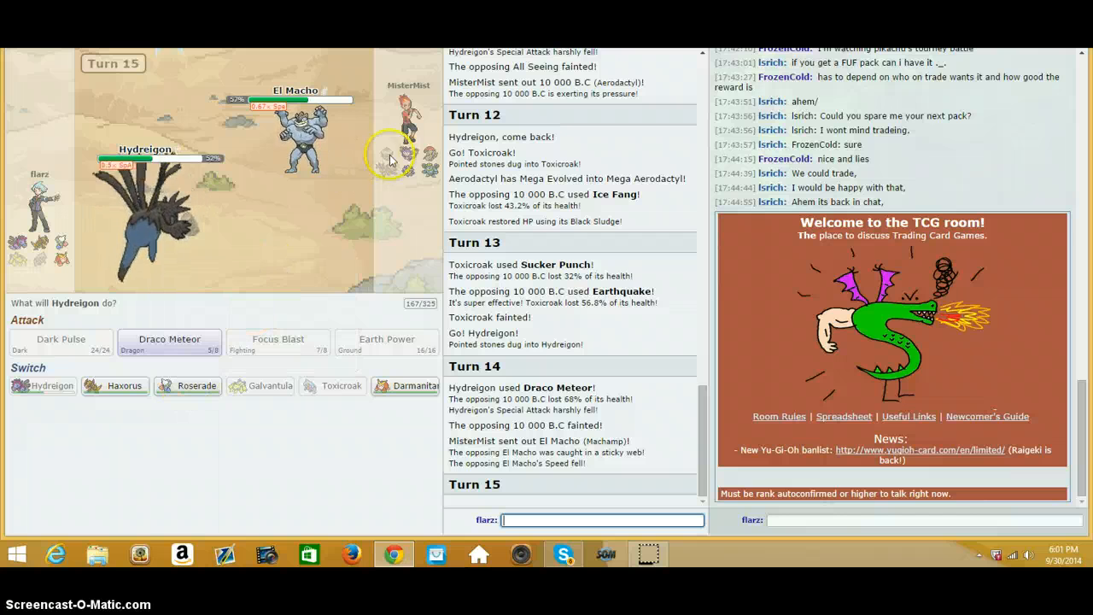
pyautogui.moveTo(413, 174)
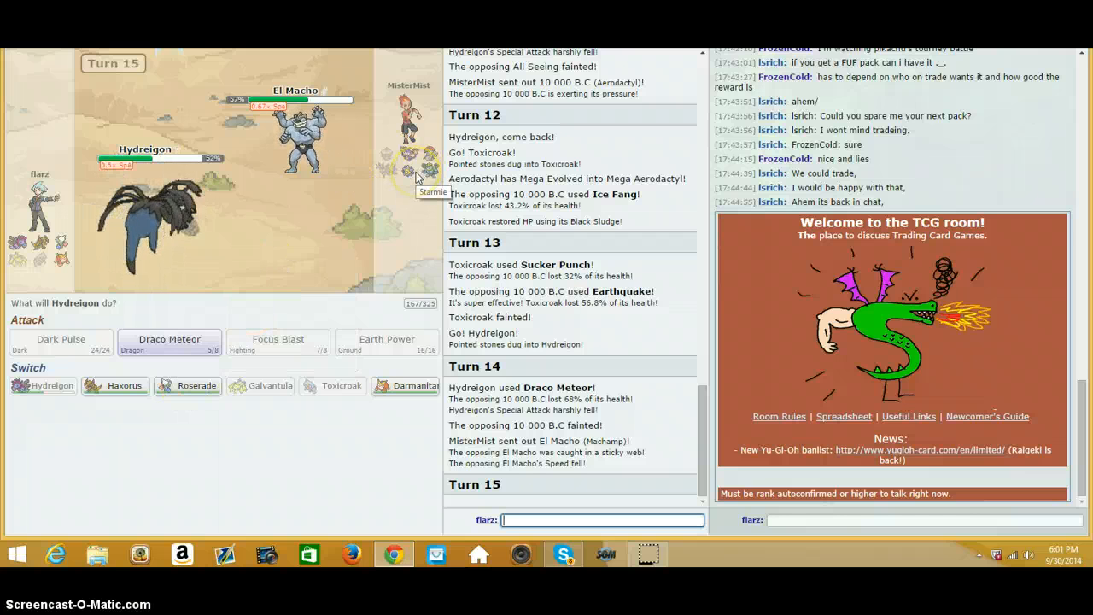
pyautogui.moveTo(197, 386)
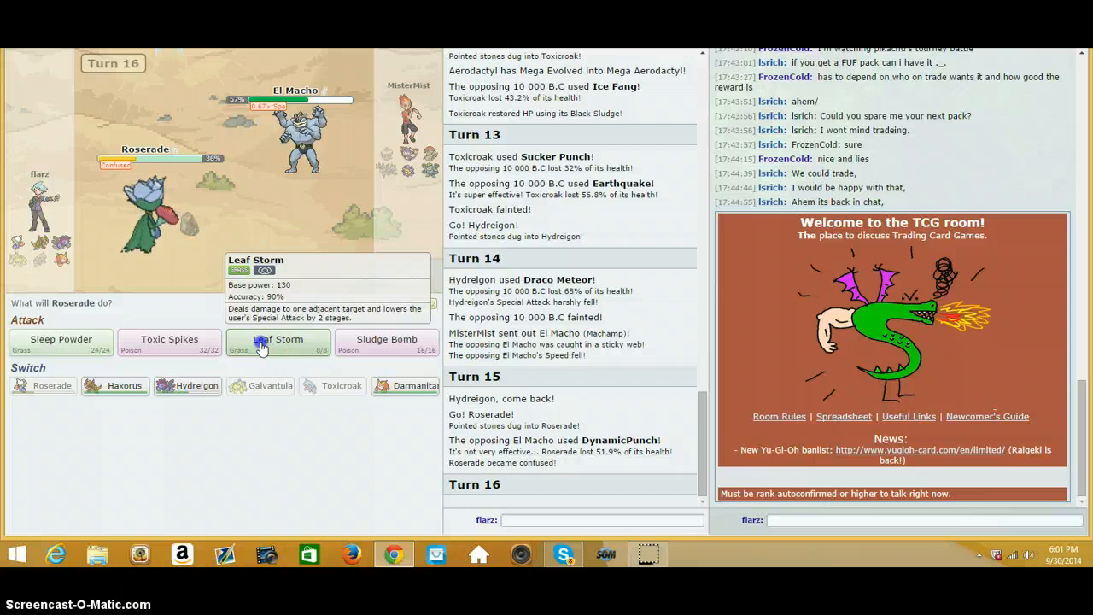
# Step: Choose Roserade's moves for turns 16-17, bring Hydreigon back in and hit Spartan with Dark Pulse
pyautogui.click(276, 341)
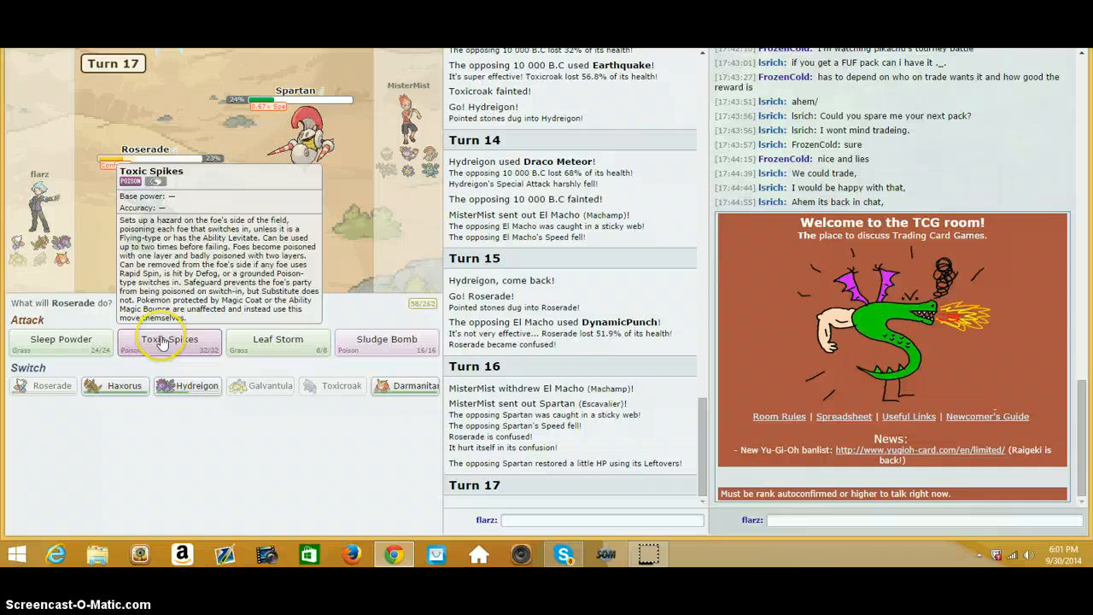
pyautogui.click(167, 341)
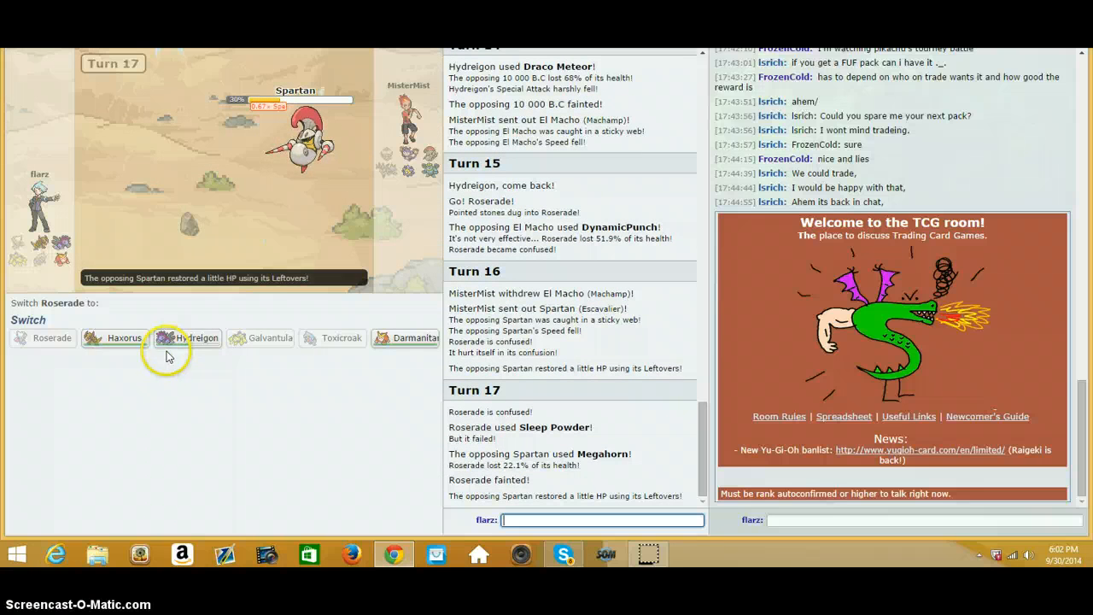
pyautogui.click(184, 338)
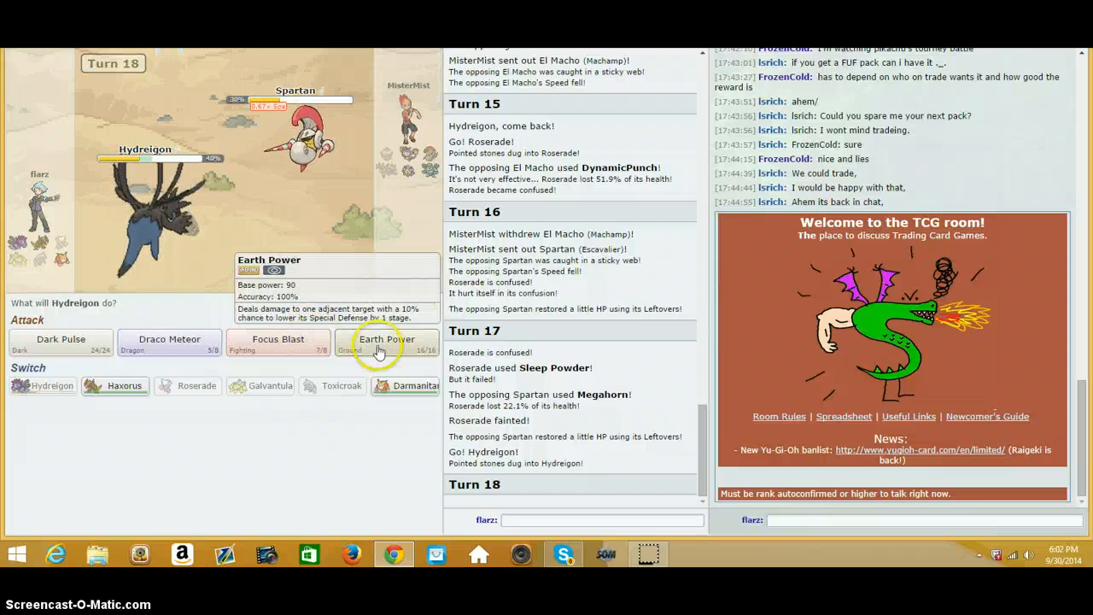
pyautogui.moveTo(61, 341)
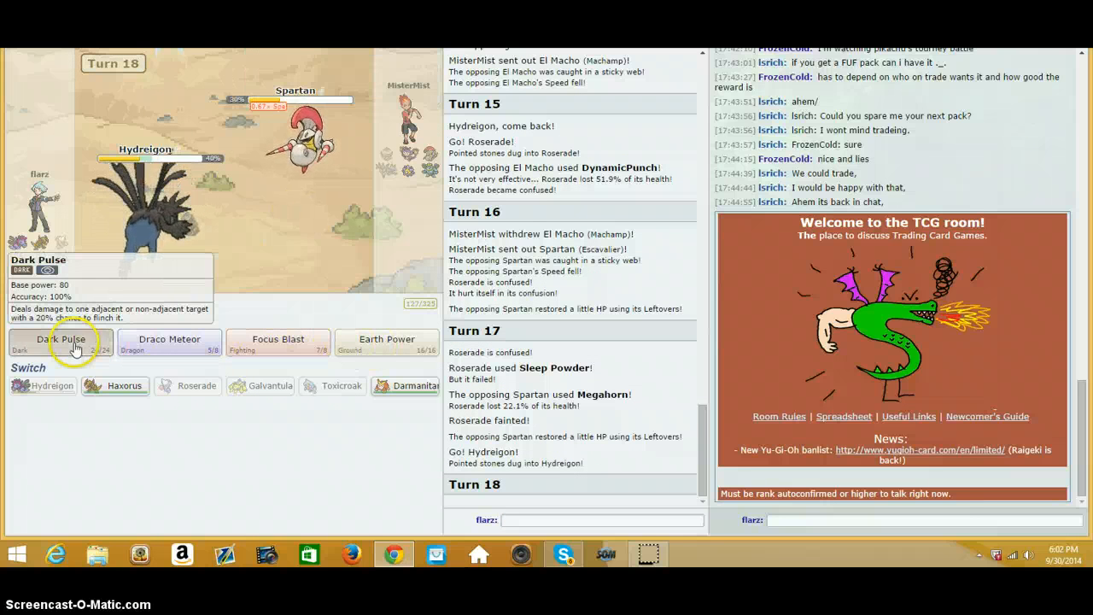
pyautogui.click(61, 345)
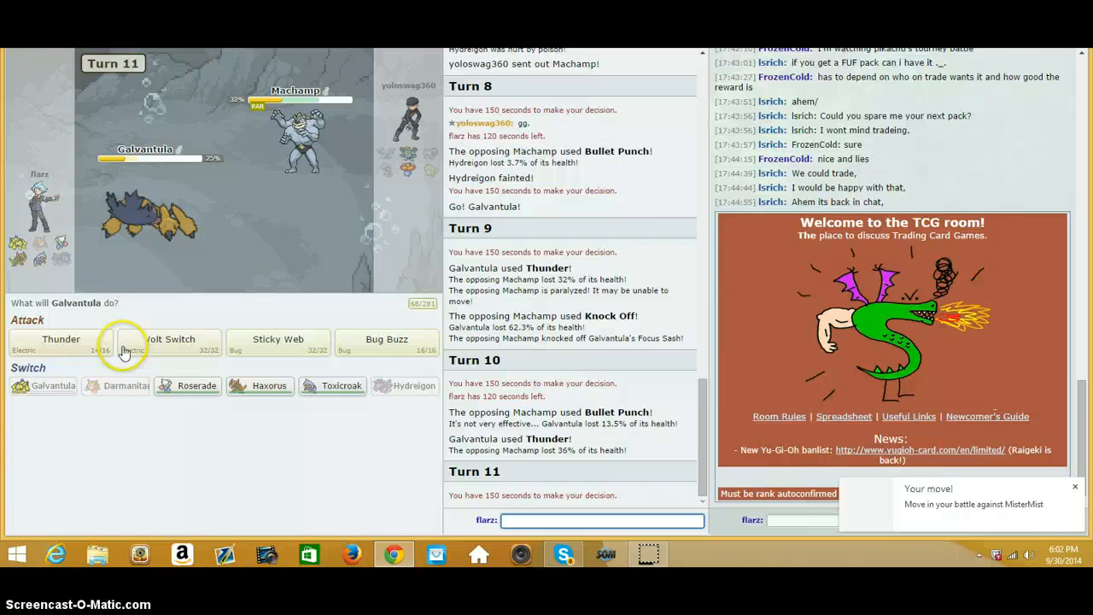
# Step: Hit Machamp with Thunder, swap to Haxorus, bring in Roserade, then send Hydreigon after Haxorus faints
pyautogui.click(62, 345)
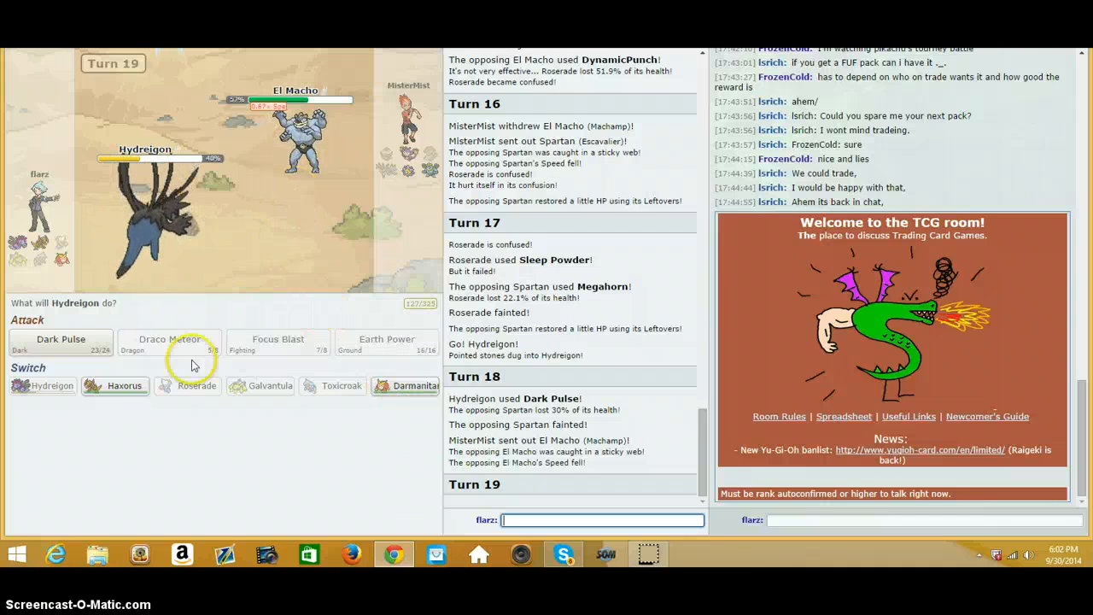
pyautogui.click(171, 343)
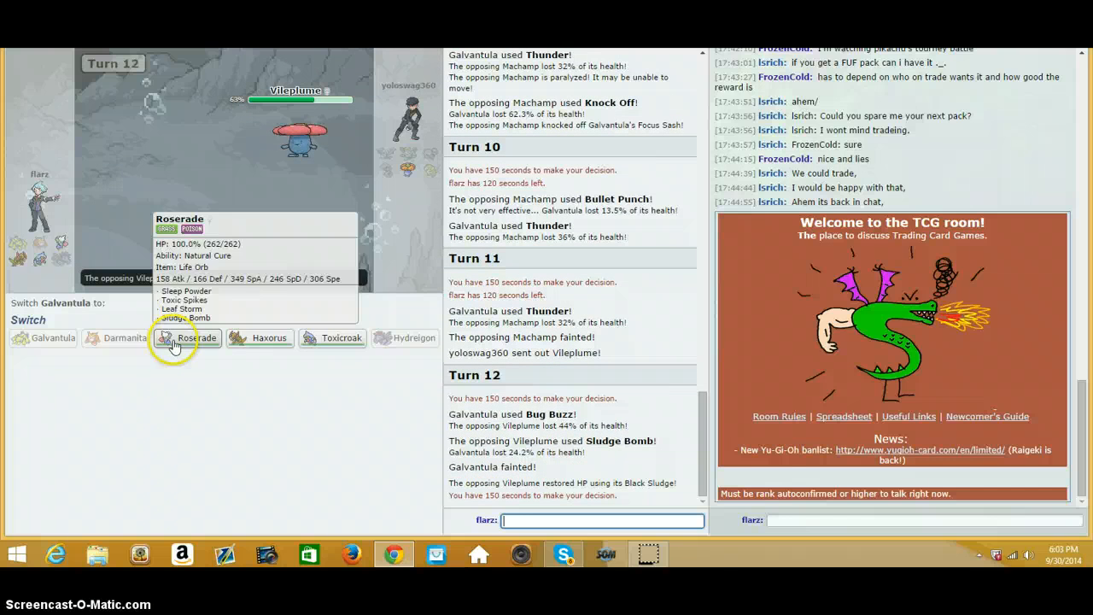
pyautogui.click(184, 338)
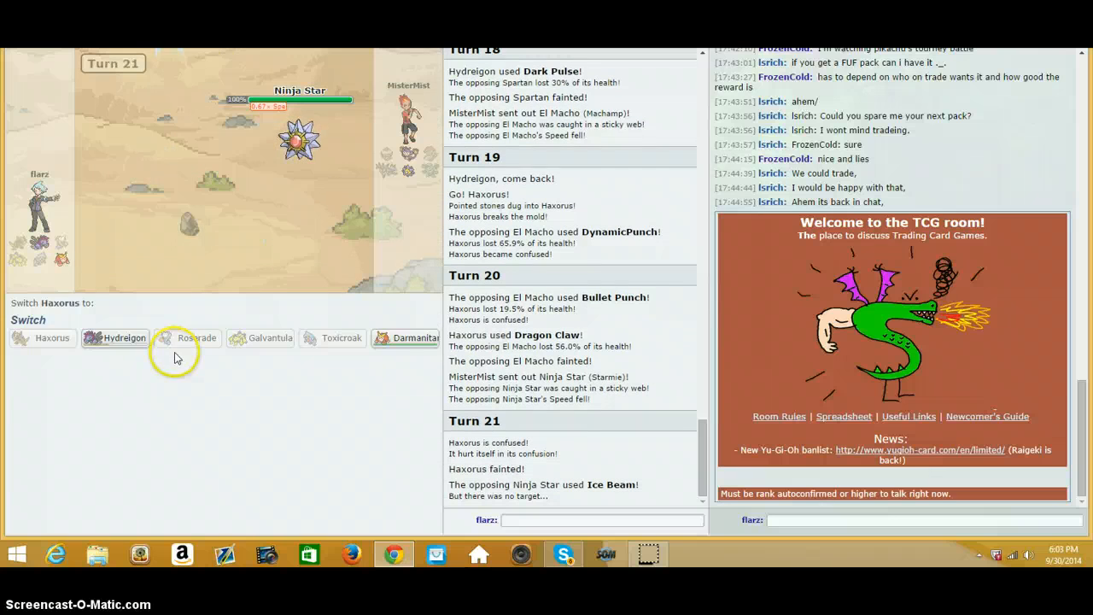
pyautogui.click(123, 338)
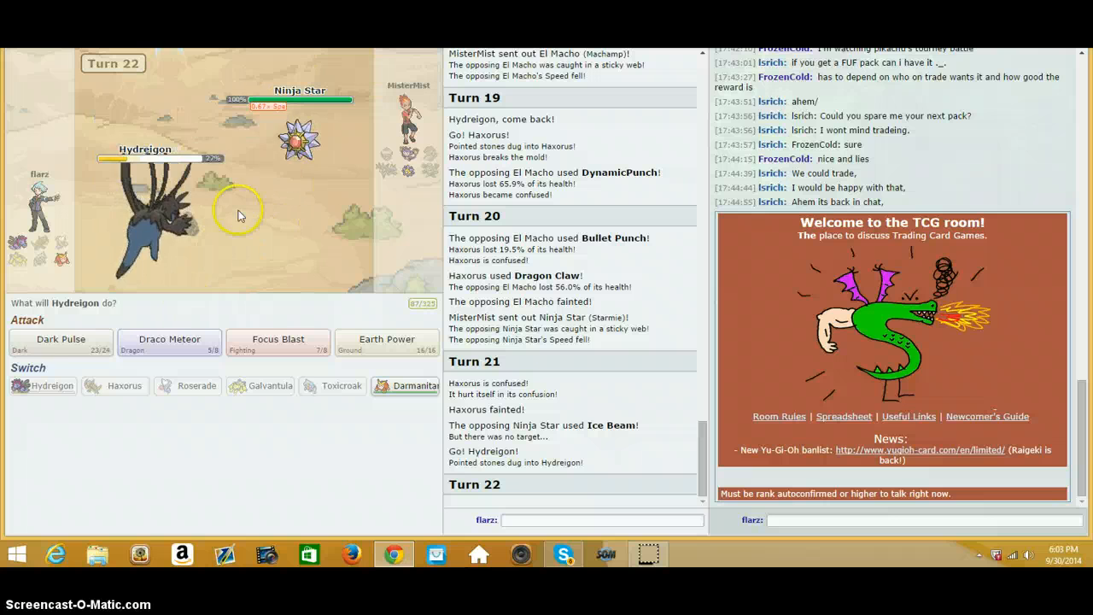
# Step: Finish Ninja Star with Hydreigon's attack to win, then return to the lobby via Main menu
pyautogui.click(62, 342)
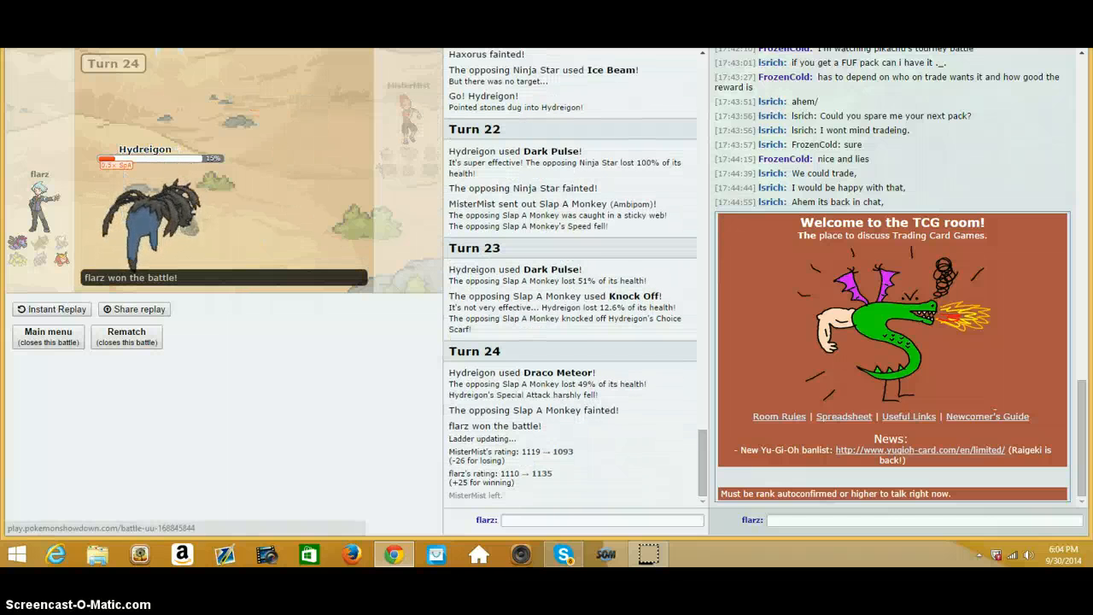
pyautogui.click(48, 331)
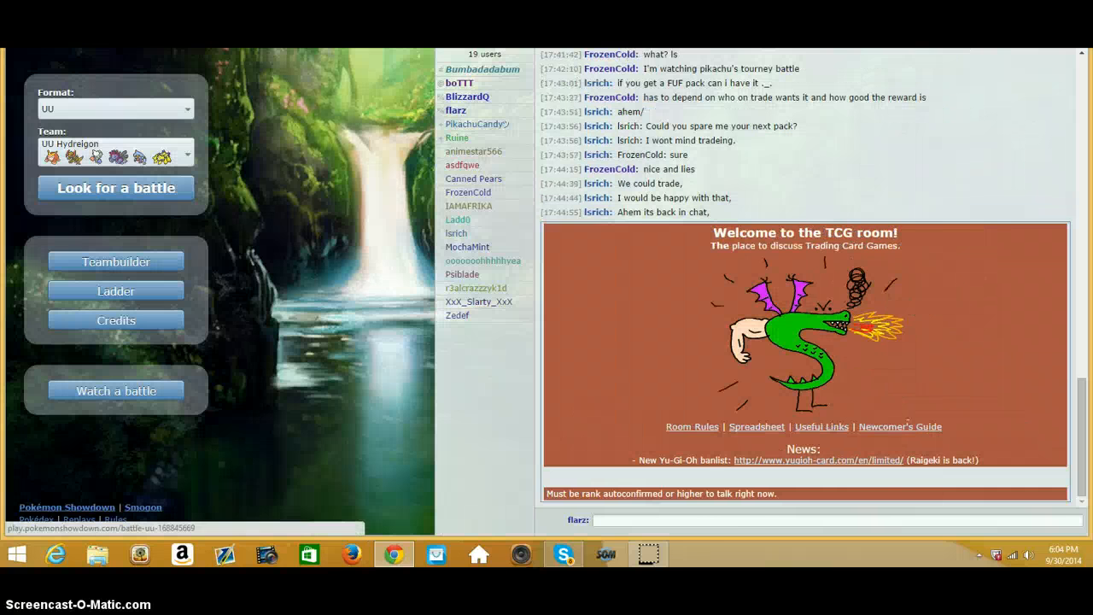